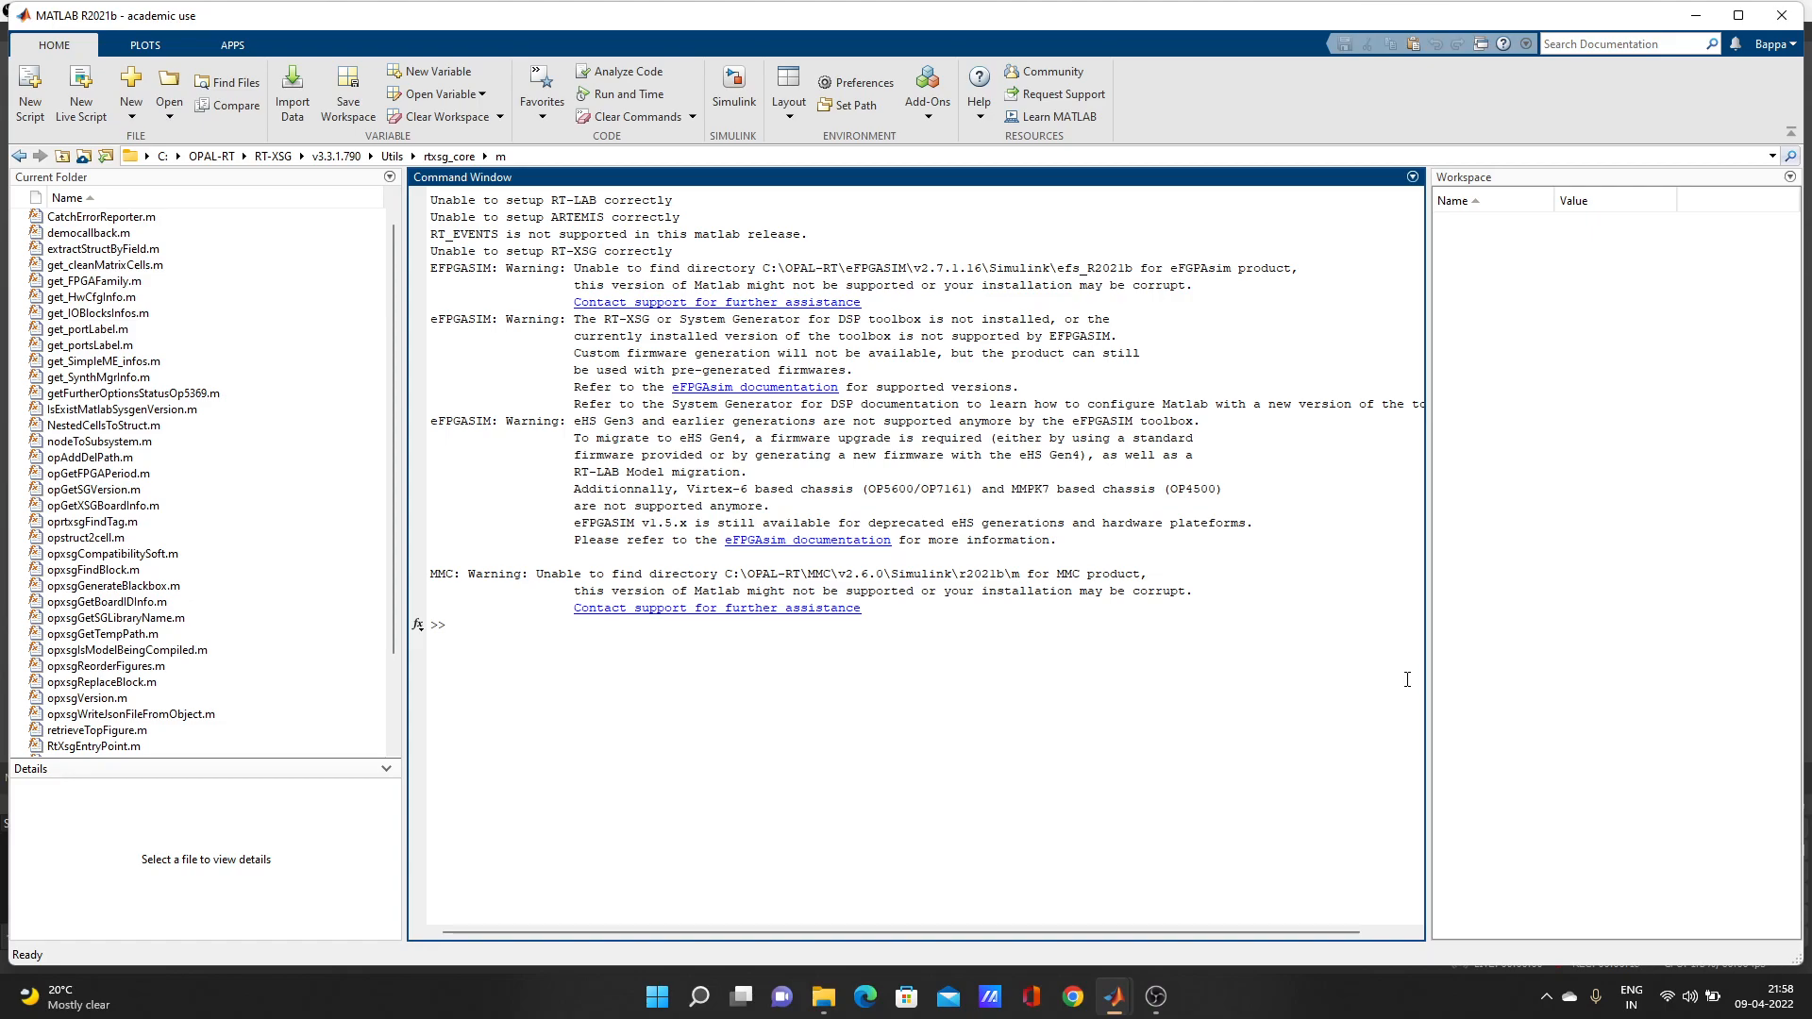
{"action": "mouse_move", "coordinate": [1713, 299]}
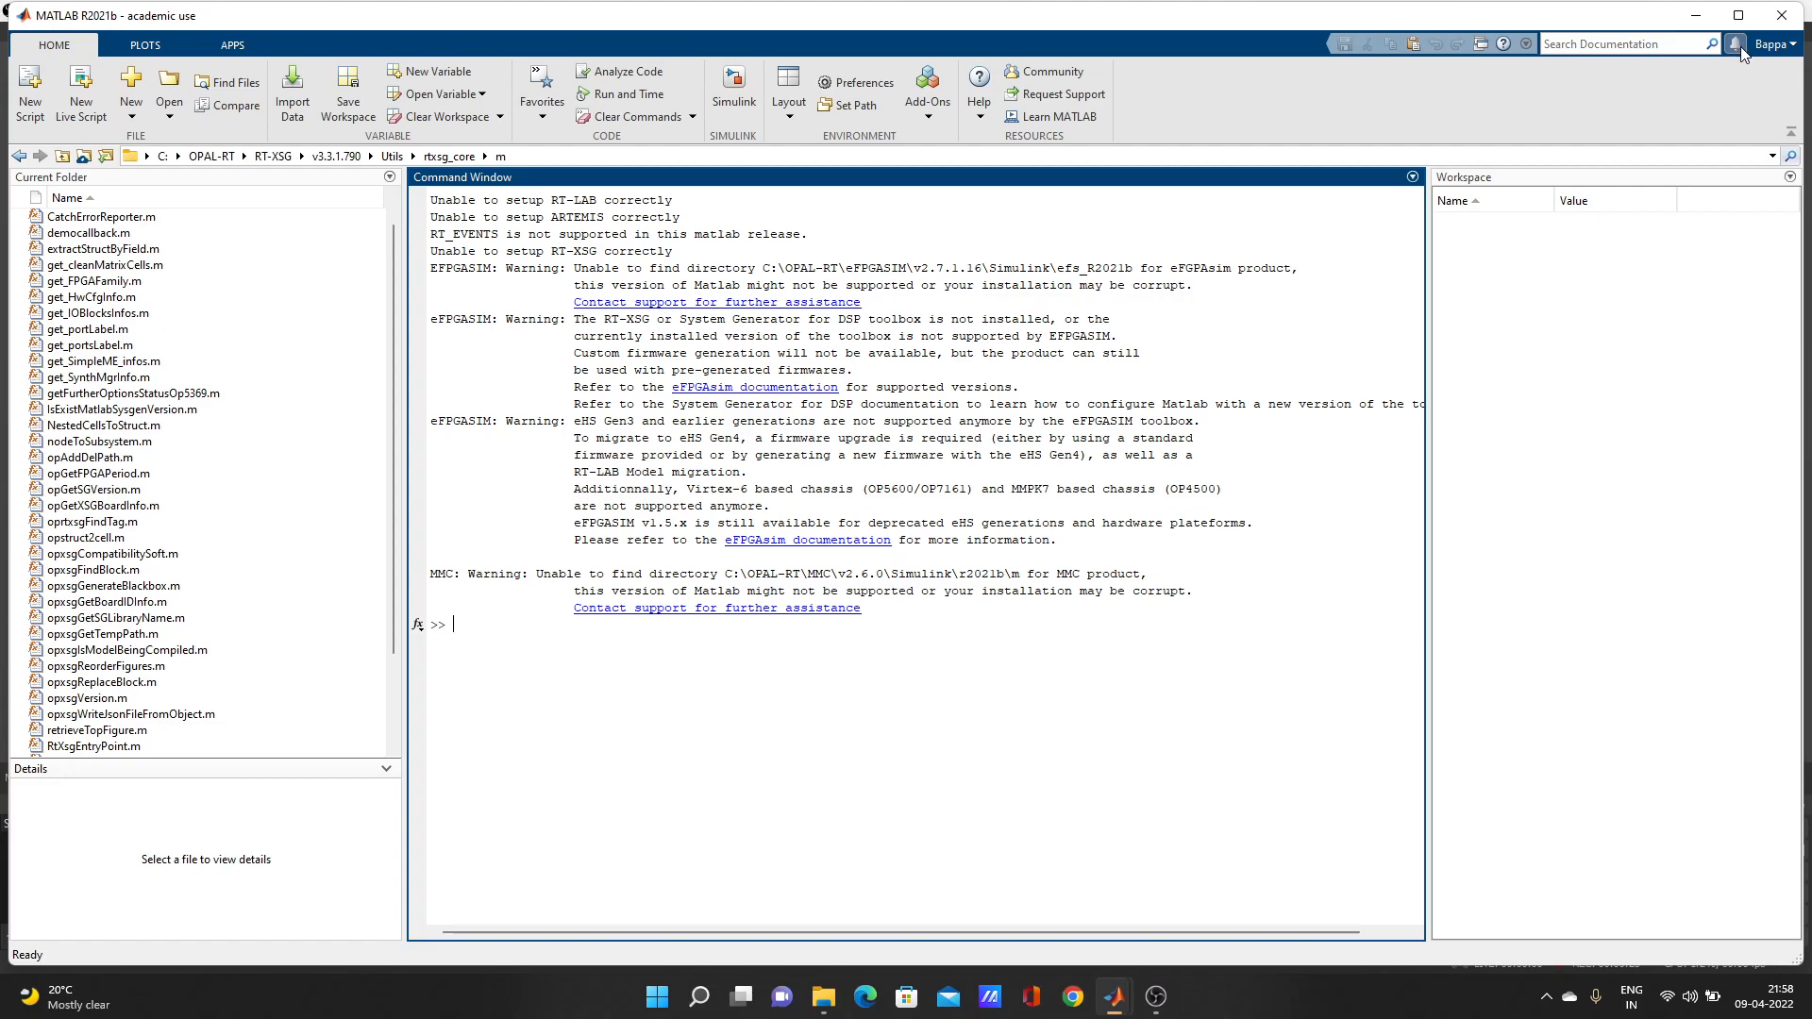
{"action": "mouse_move", "coordinate": [1738, 55]}
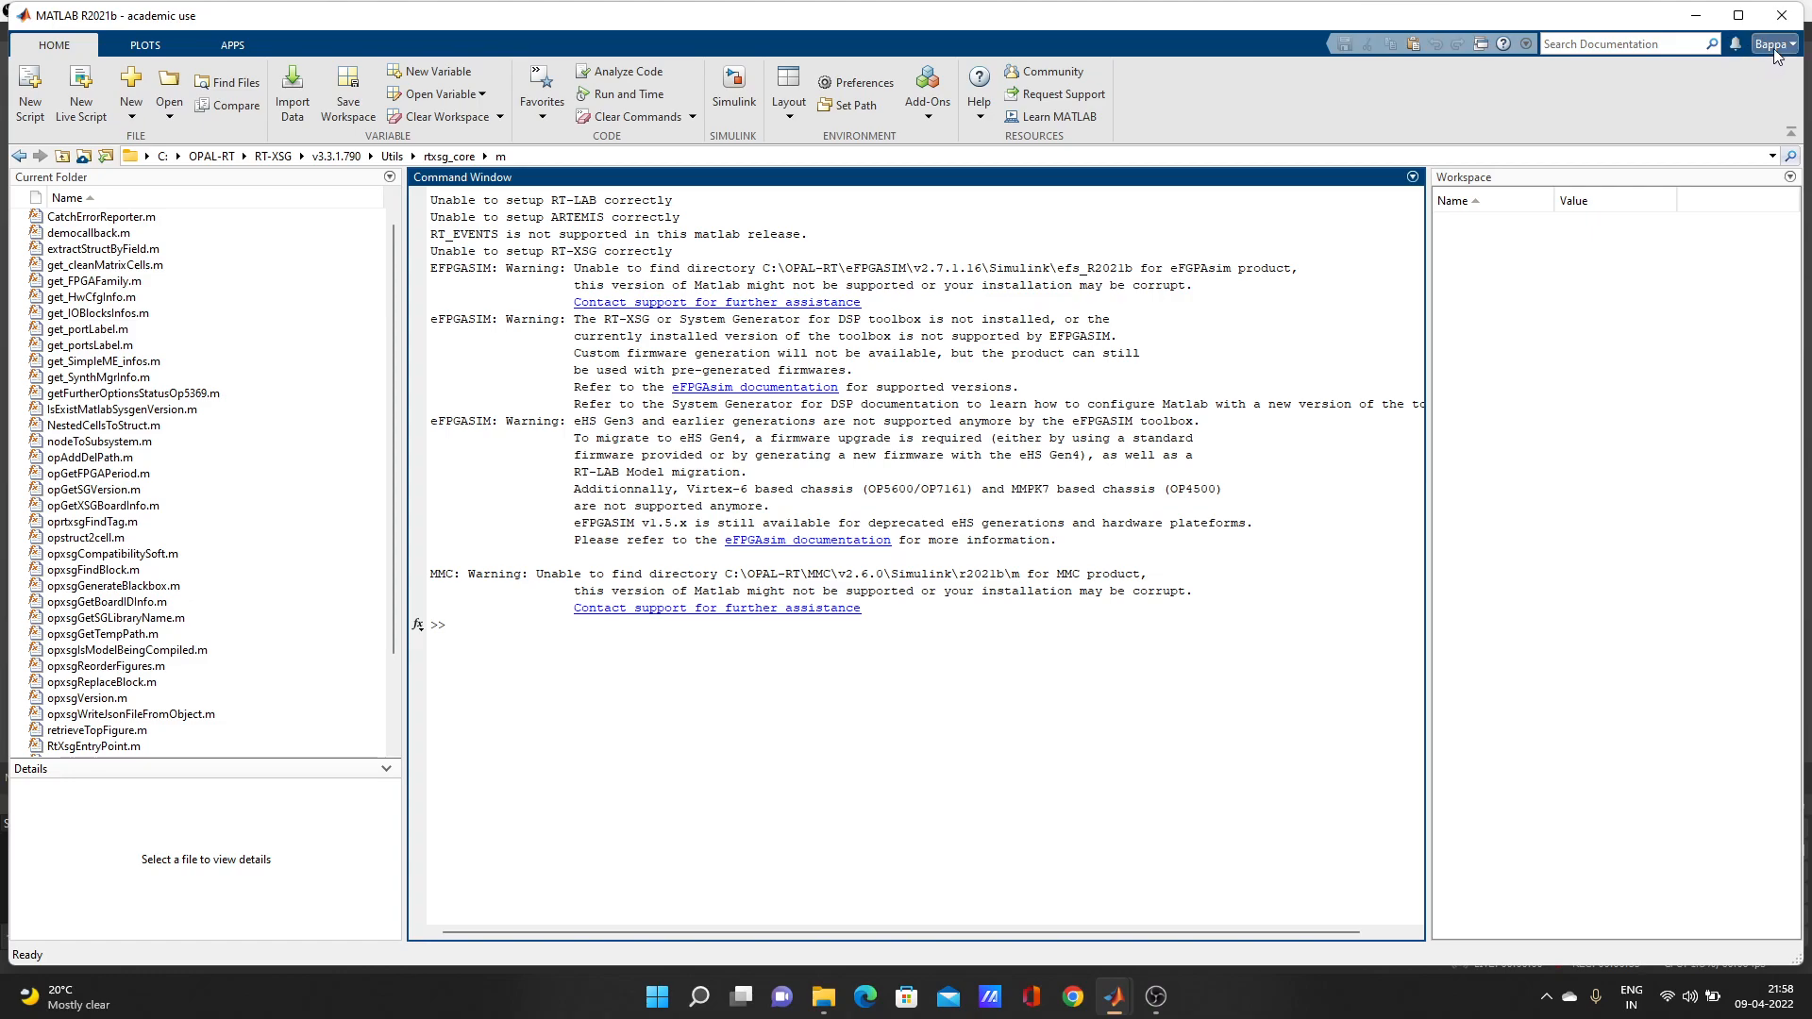
{"action": "mouse_move", "coordinate": [1733, 44]}
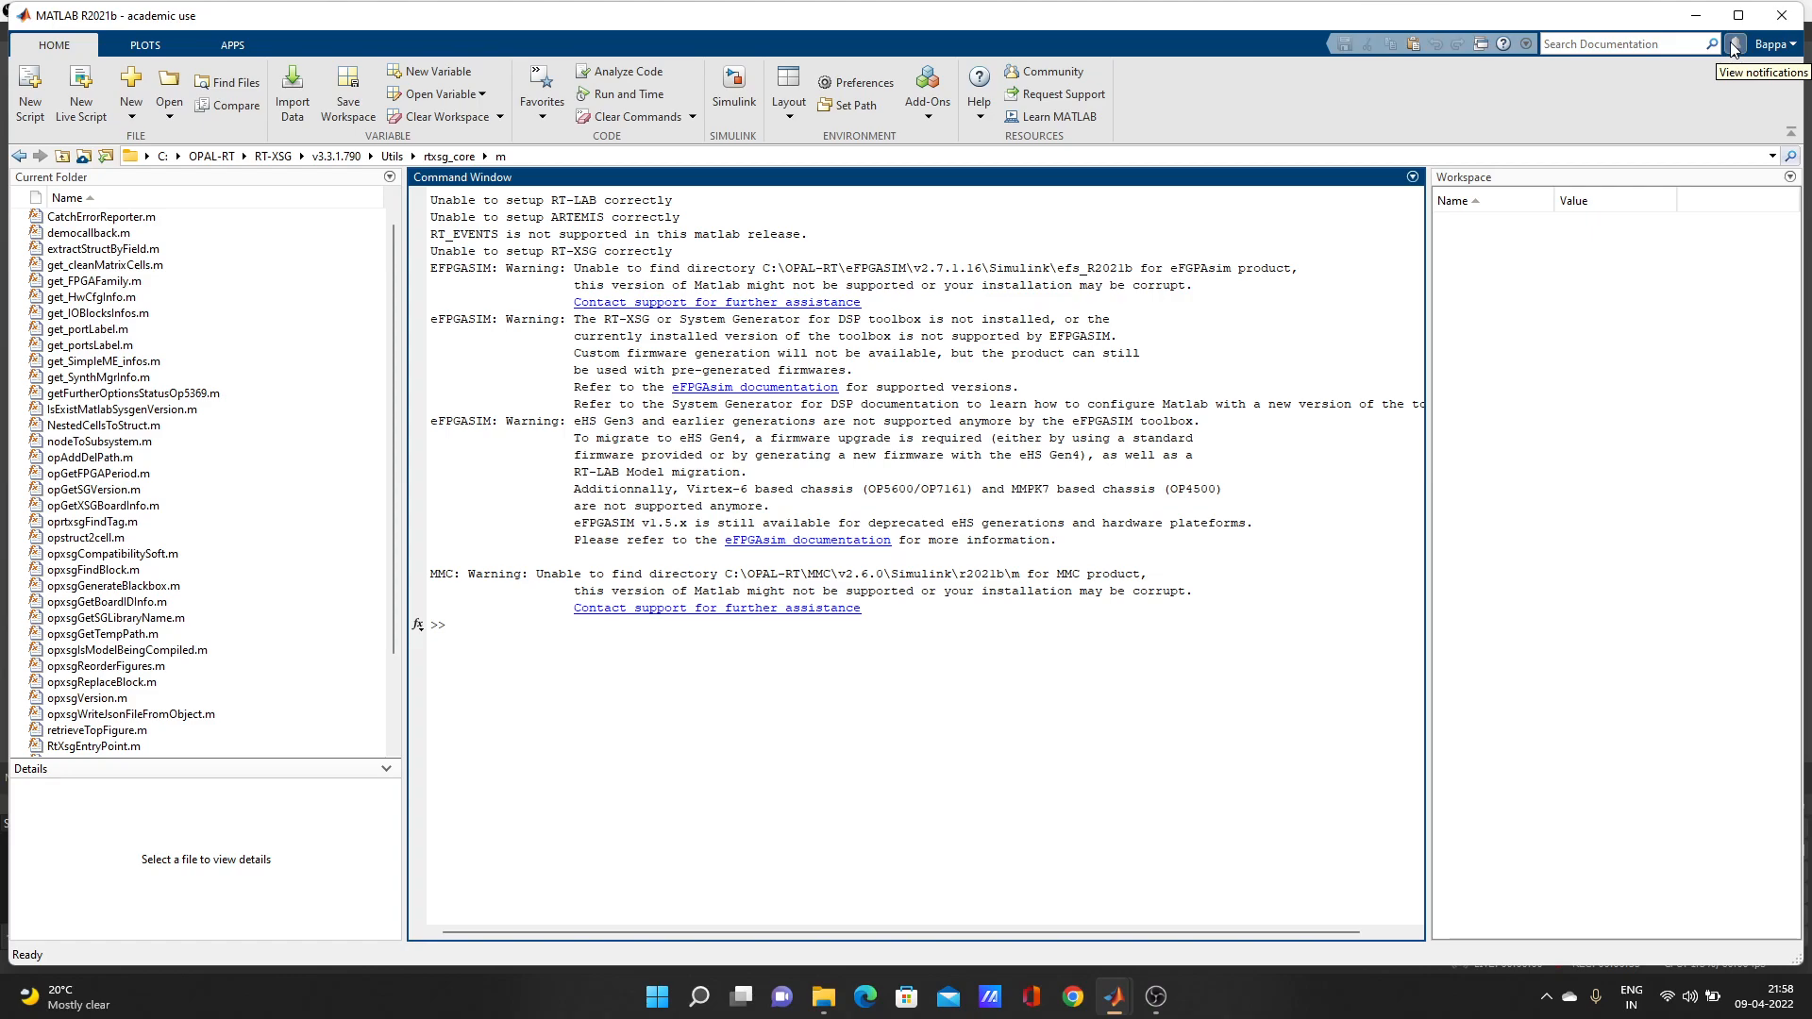
Show the notifications panel announcing that R2021b Update 3 is available
{"action": "left_click", "coordinate": [451, 624]}
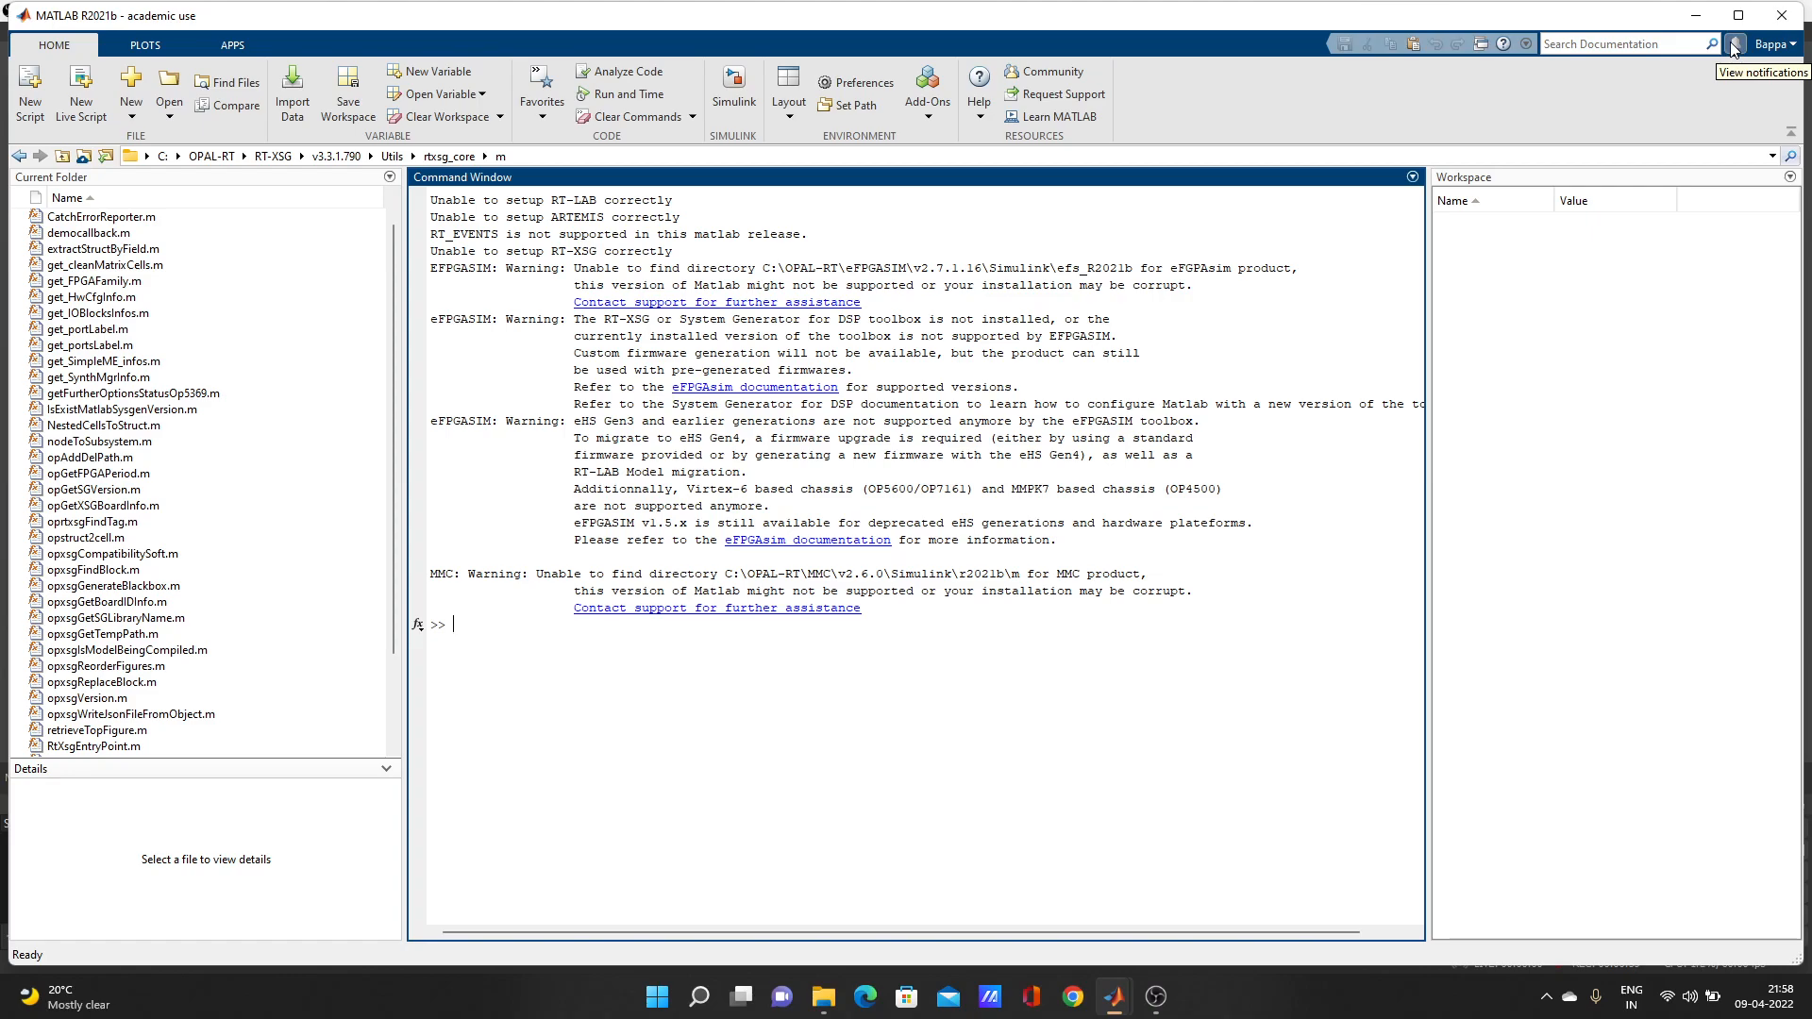
{"action": "left_click", "coordinate": [1730, 44]}
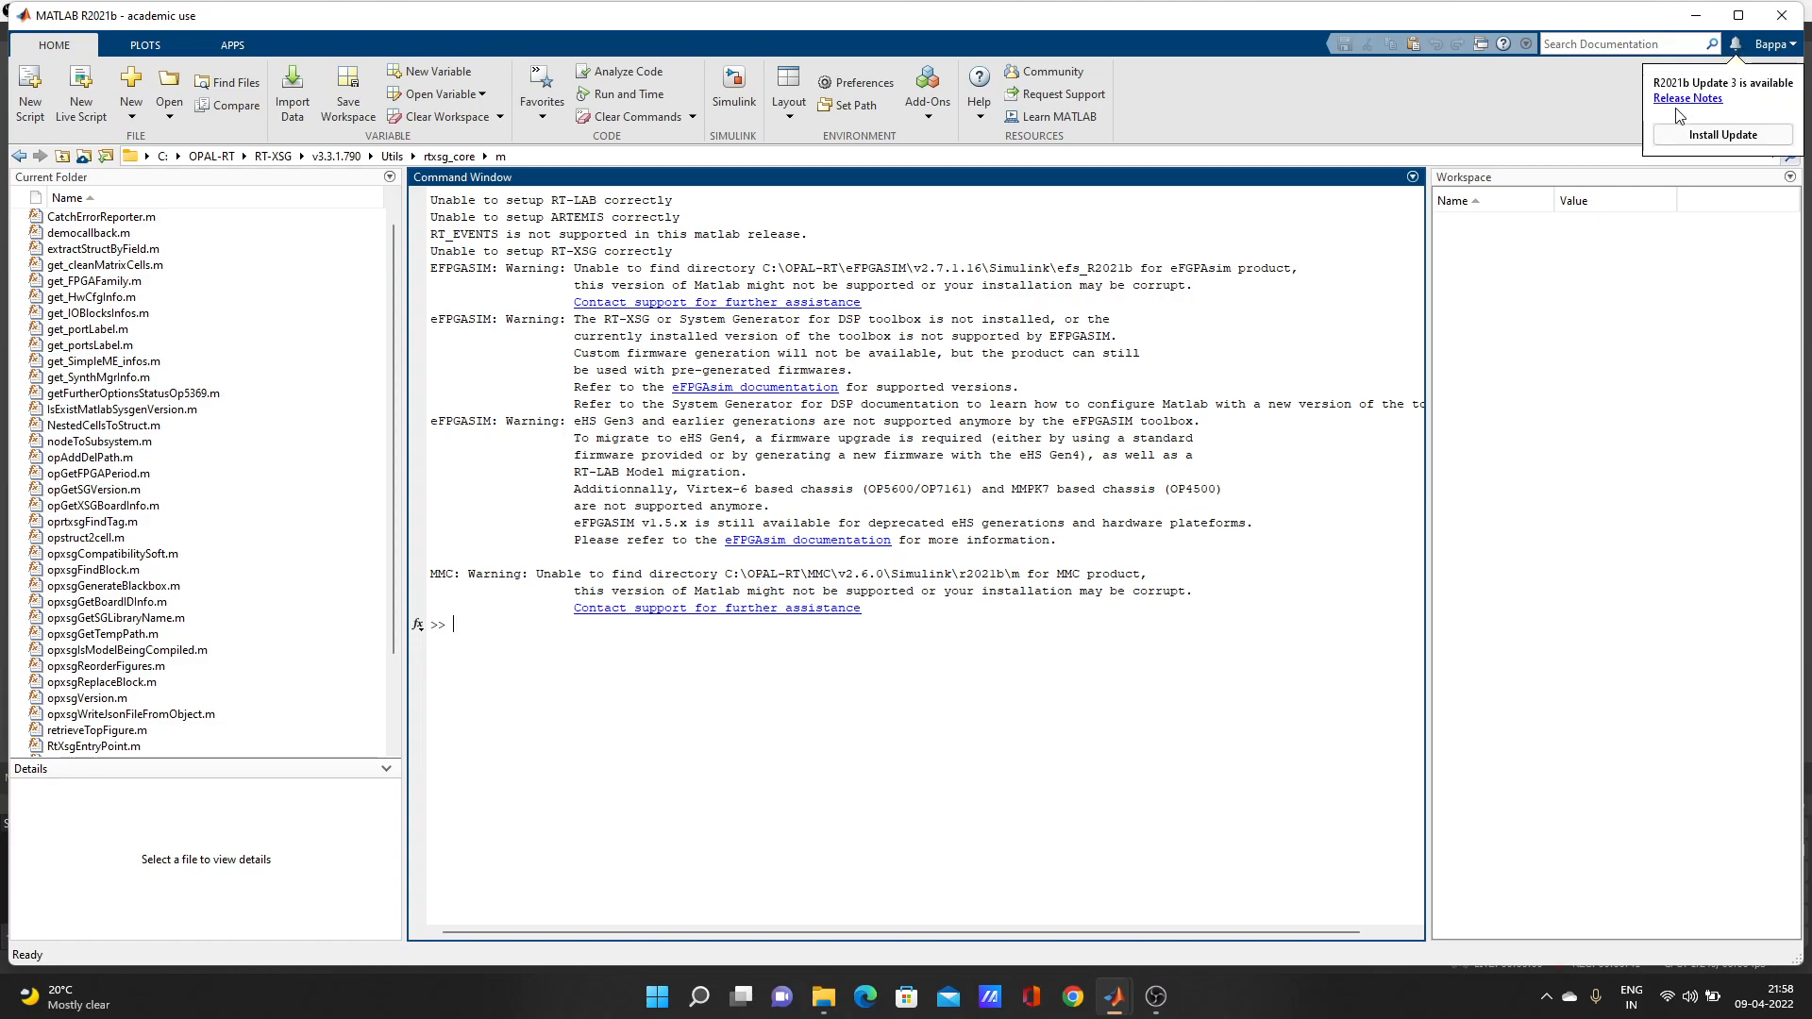
{"action": "mouse_move", "coordinate": [1754, 120]}
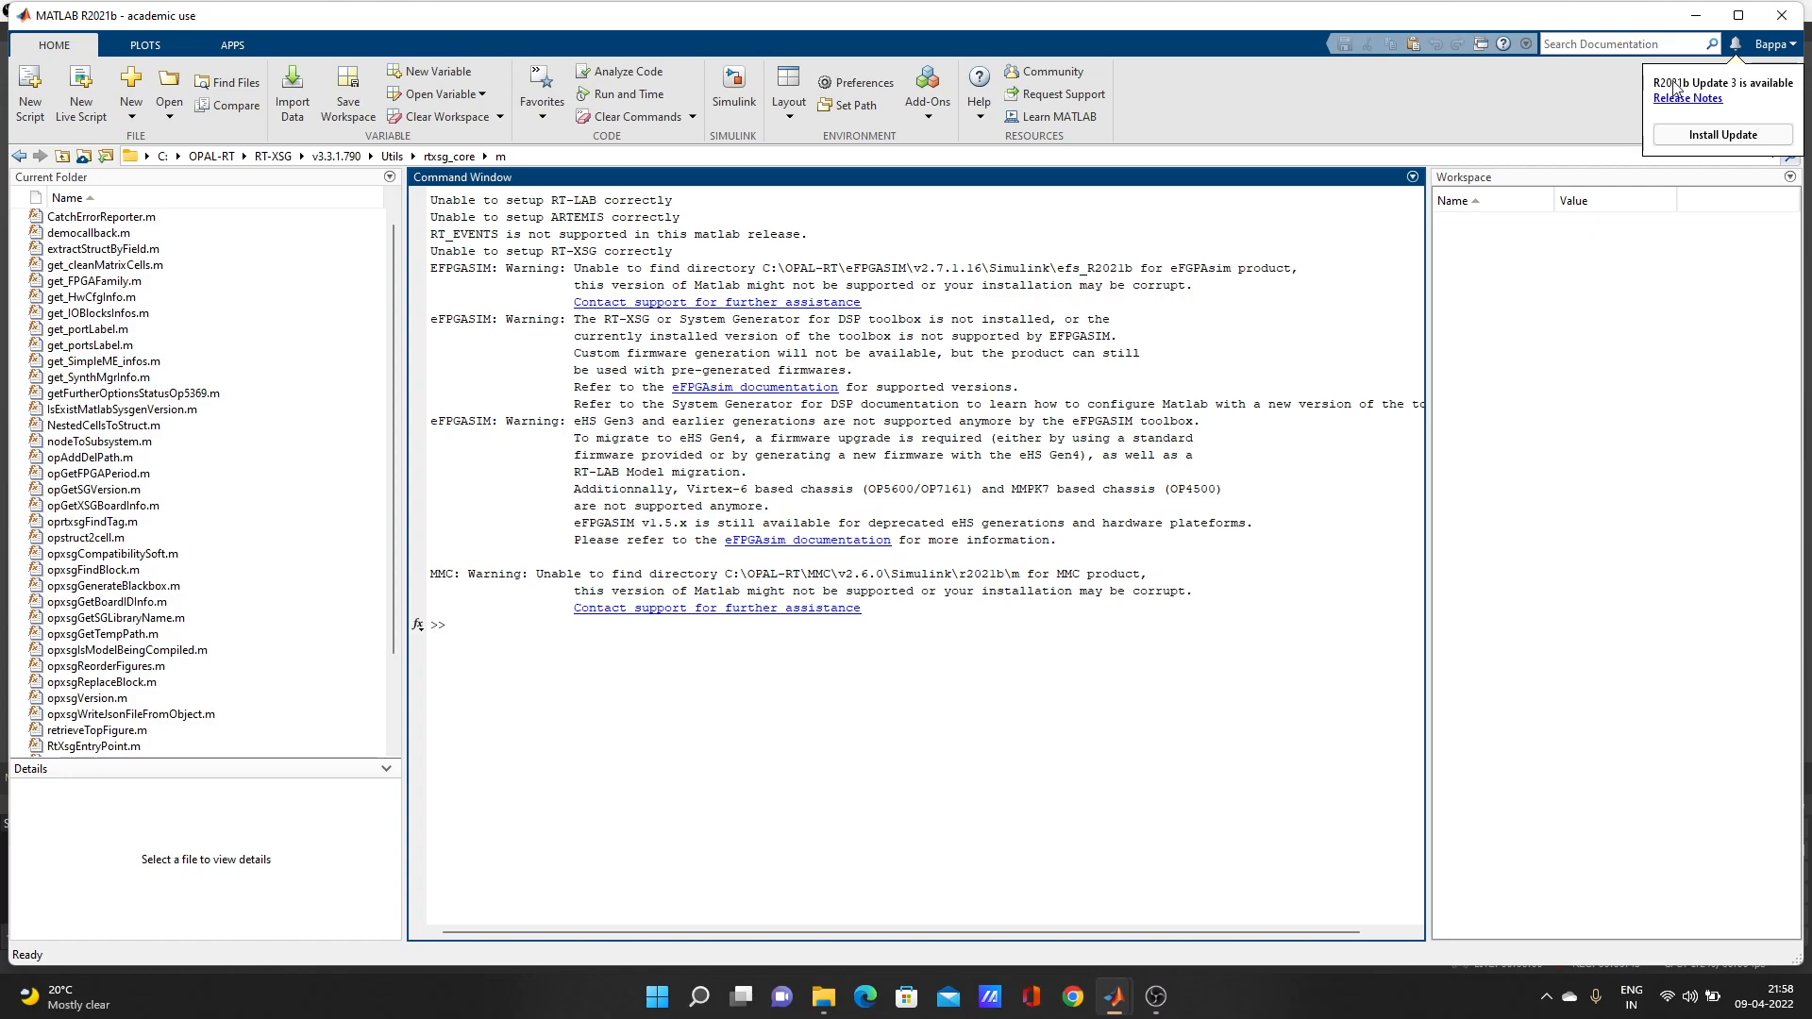
{"action": "mouse_move", "coordinate": [1663, 92]}
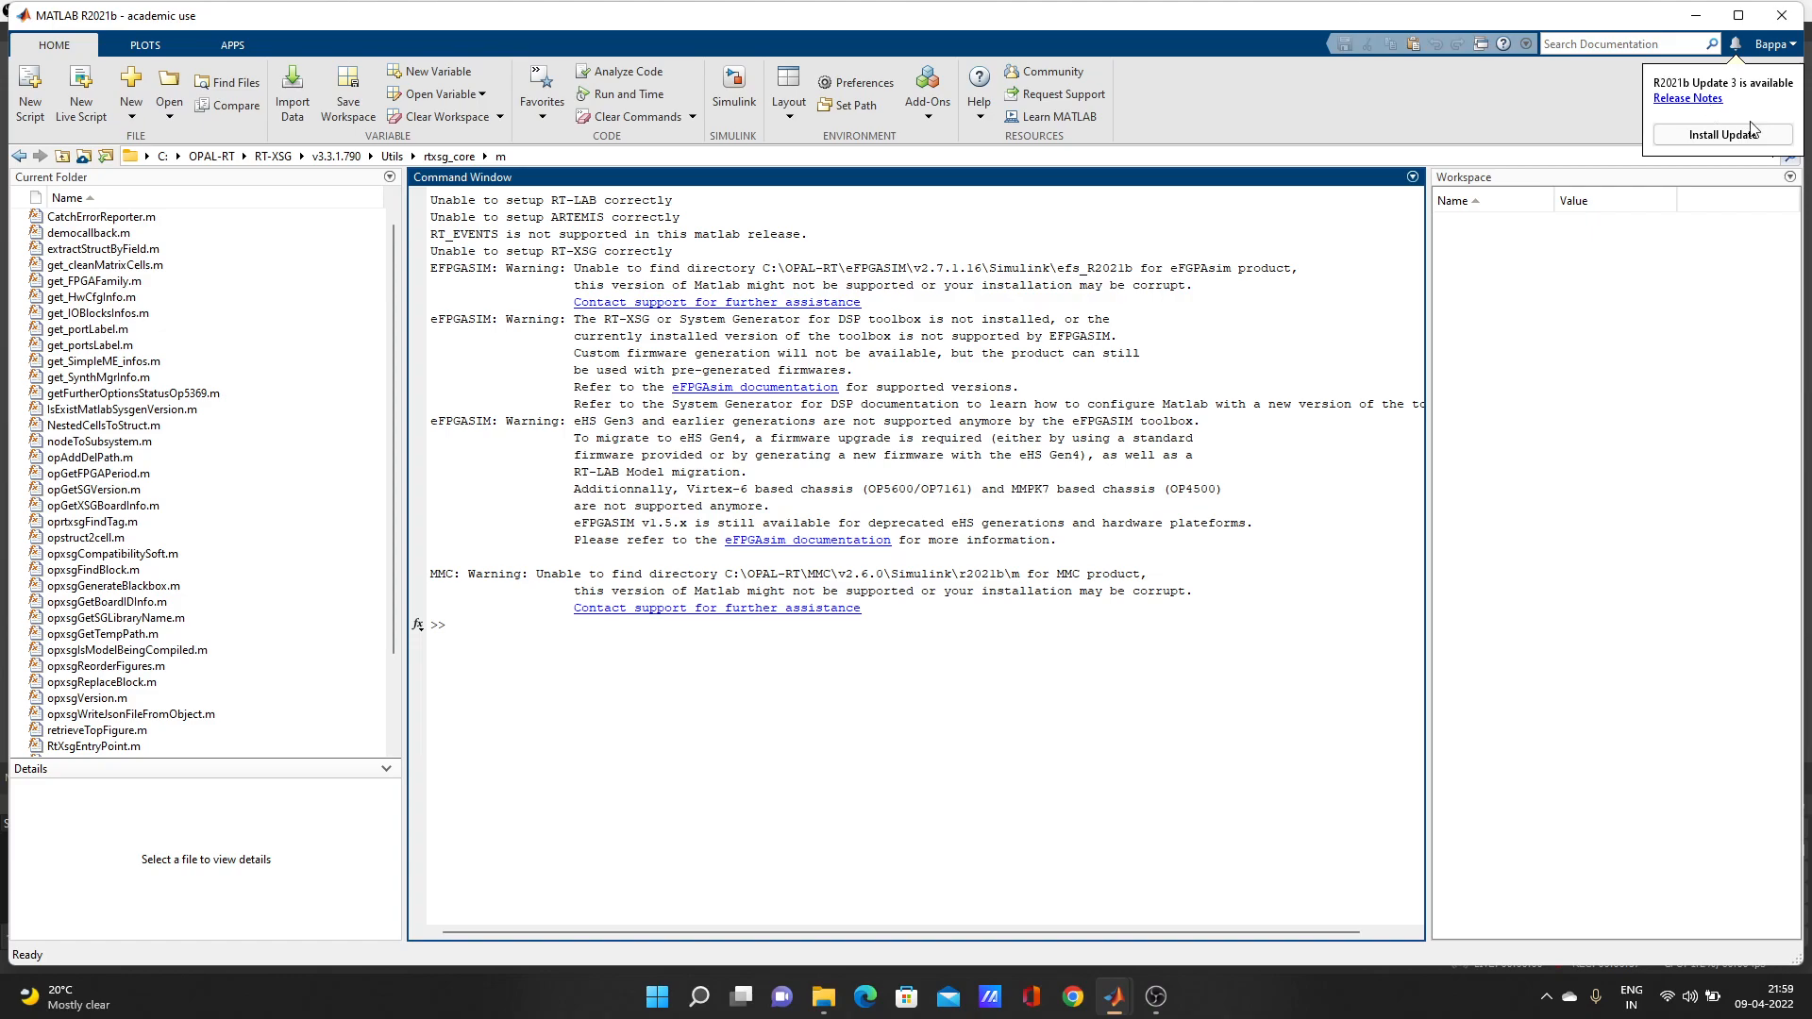
{"action": "mouse_move", "coordinate": [1754, 105]}
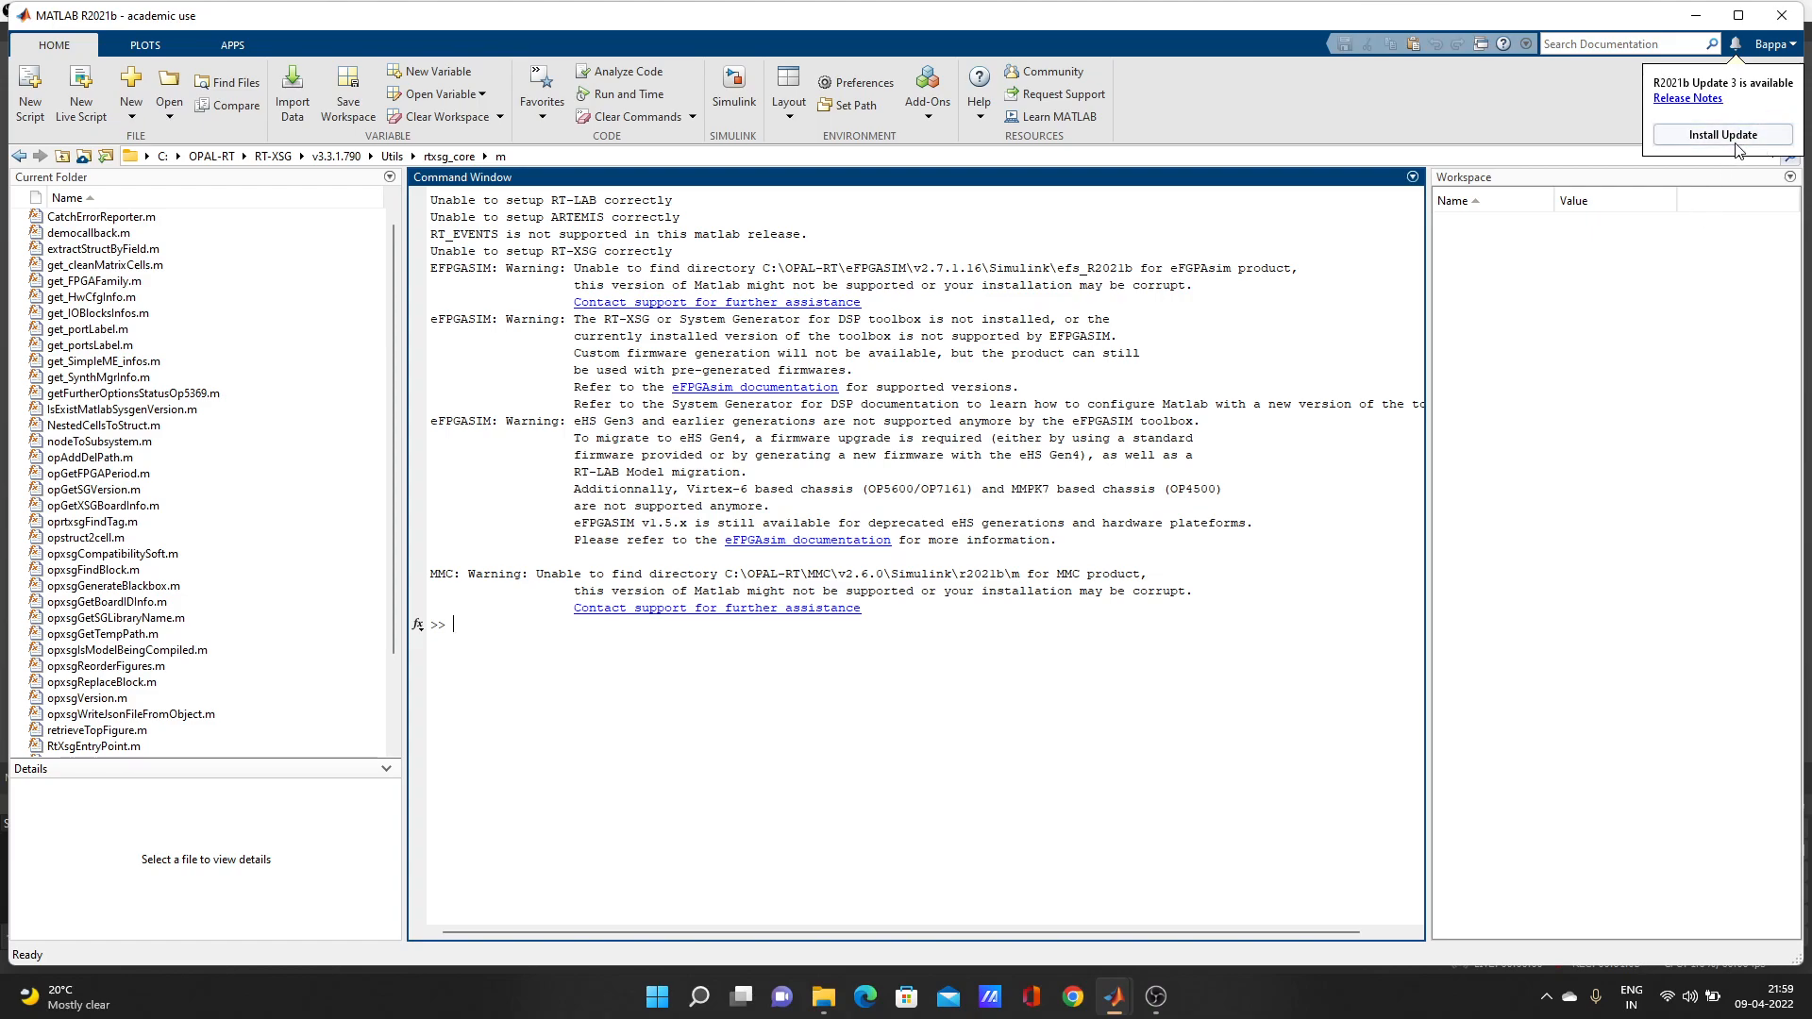
Install R2021b Update 3 from the notification and confirm shutting down MATLAB
{"action": "left_click", "coordinate": [1720, 135]}
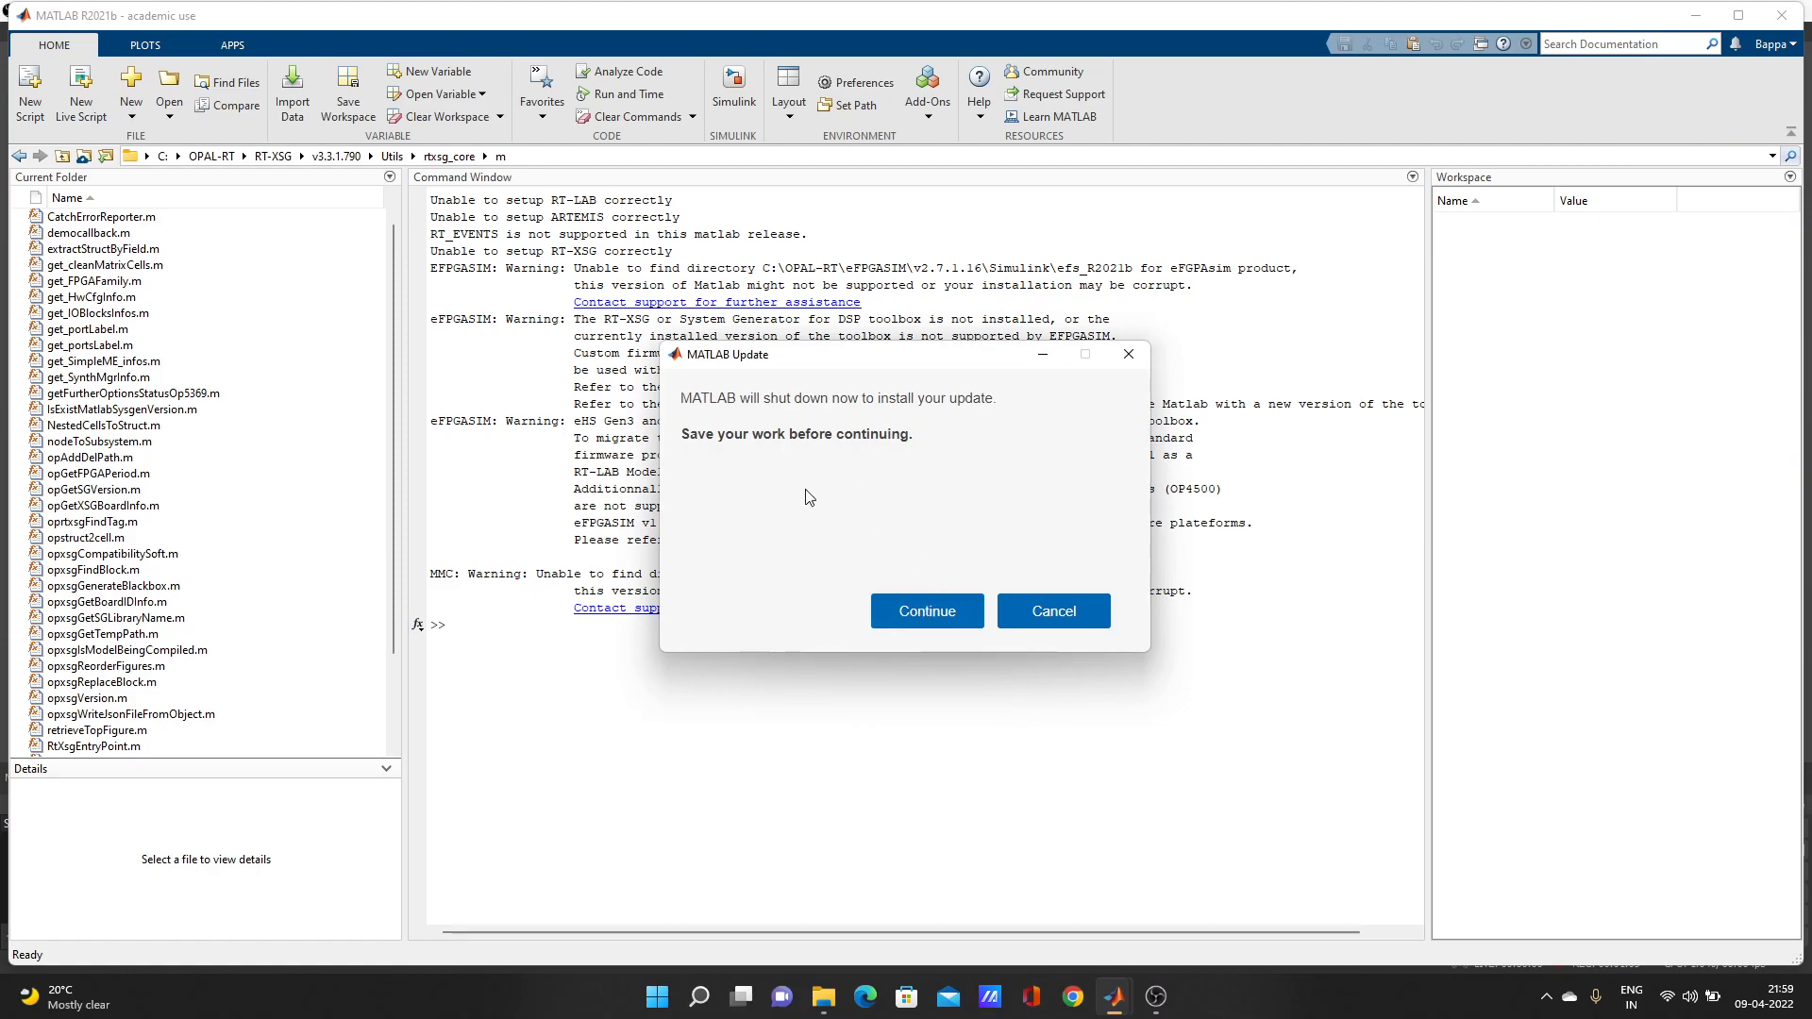
{"action": "mouse_move", "coordinate": [844, 450]}
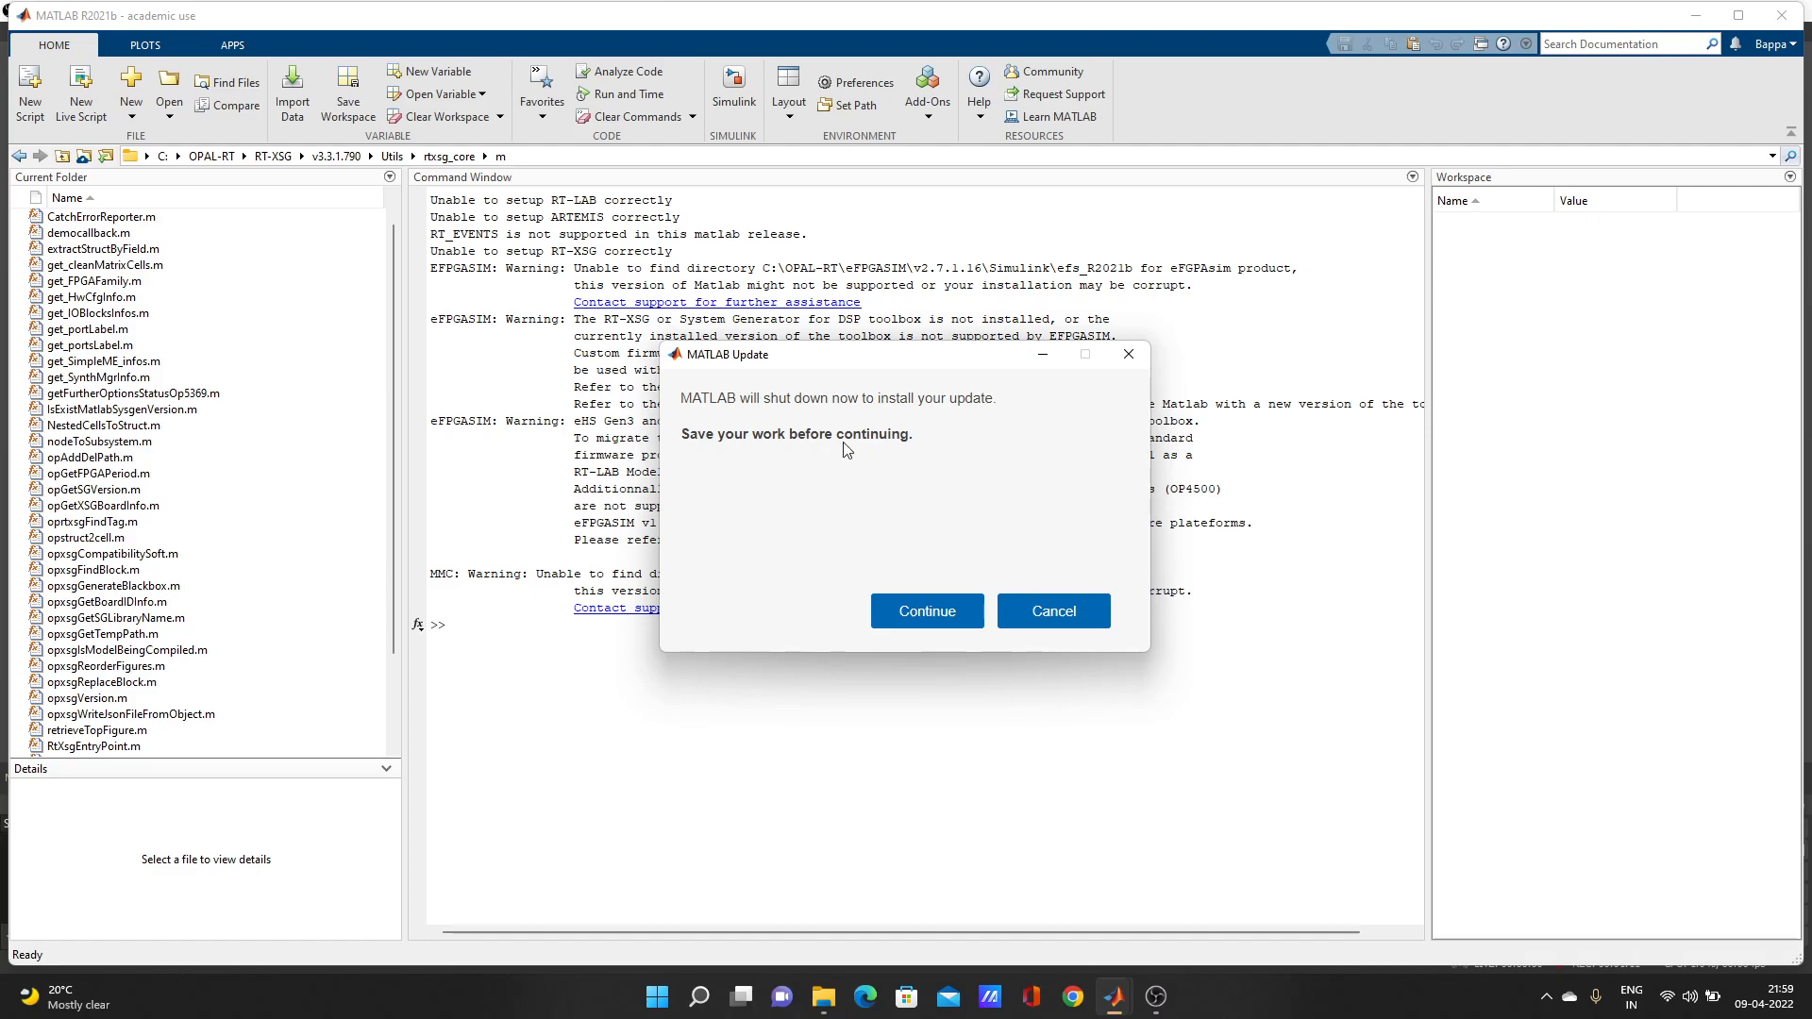
{"action": "mouse_move", "coordinate": [932, 600]}
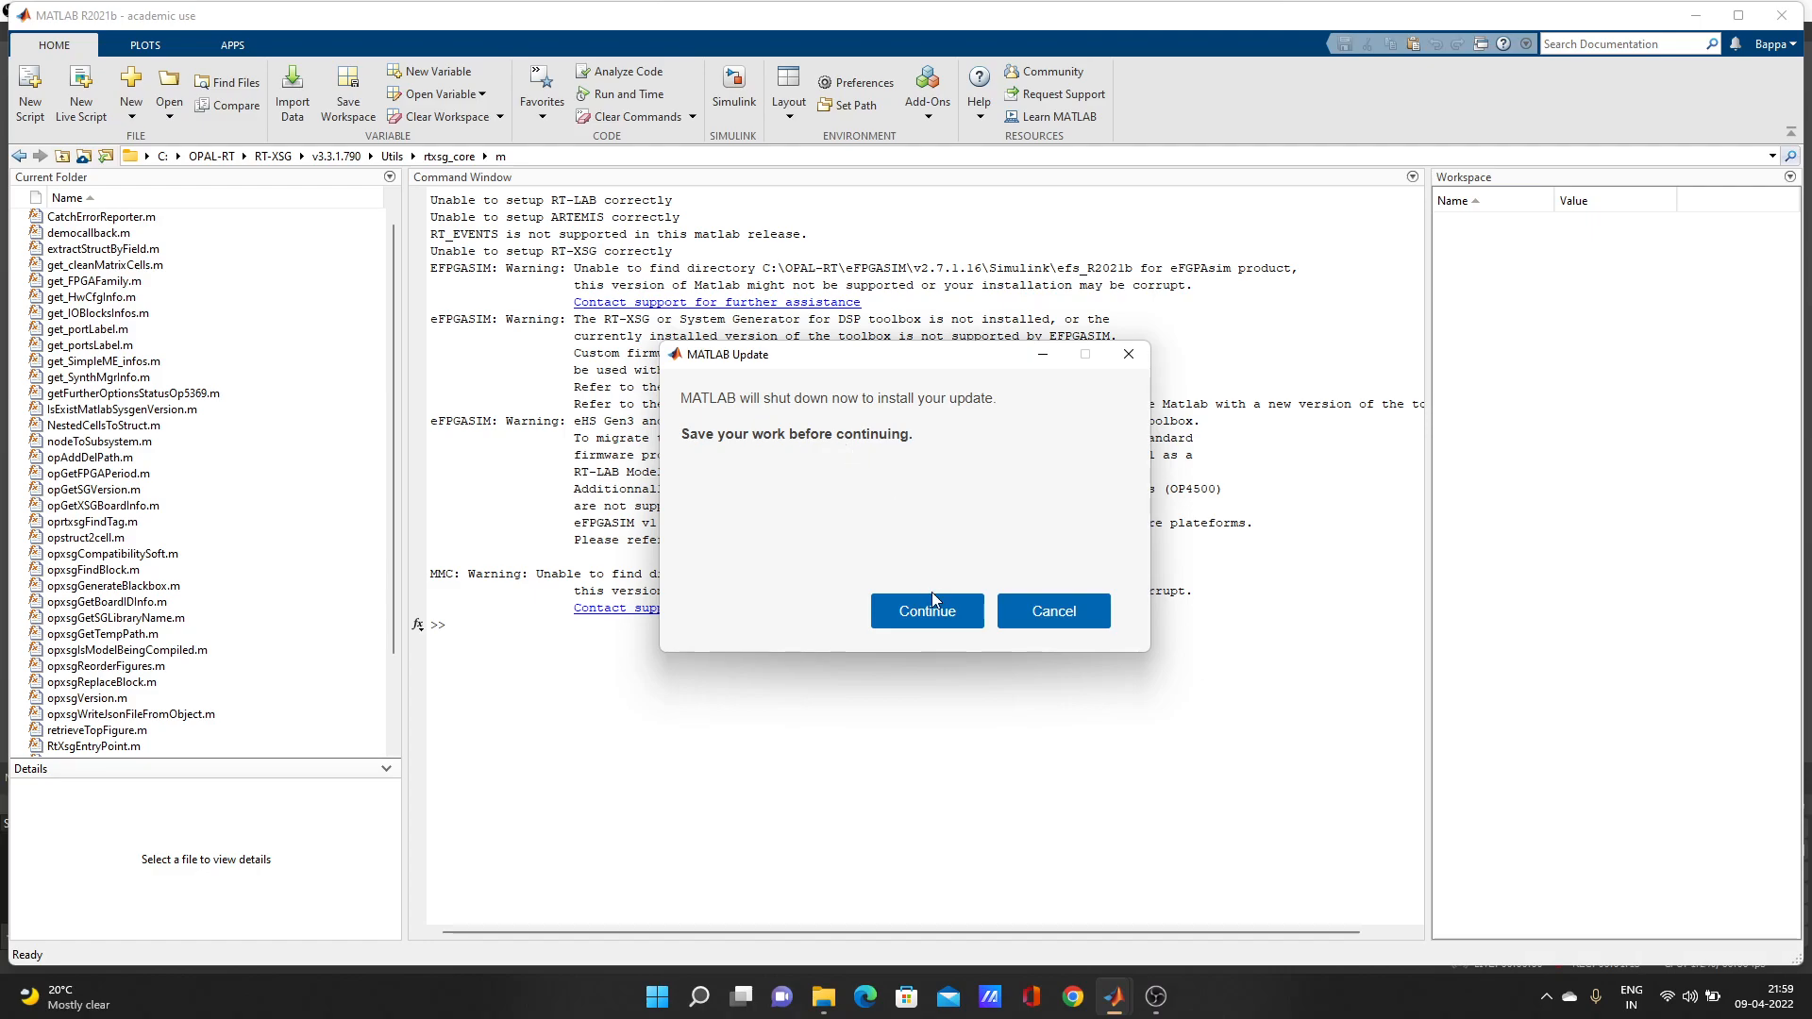
{"action": "left_click", "coordinate": [1050, 611]}
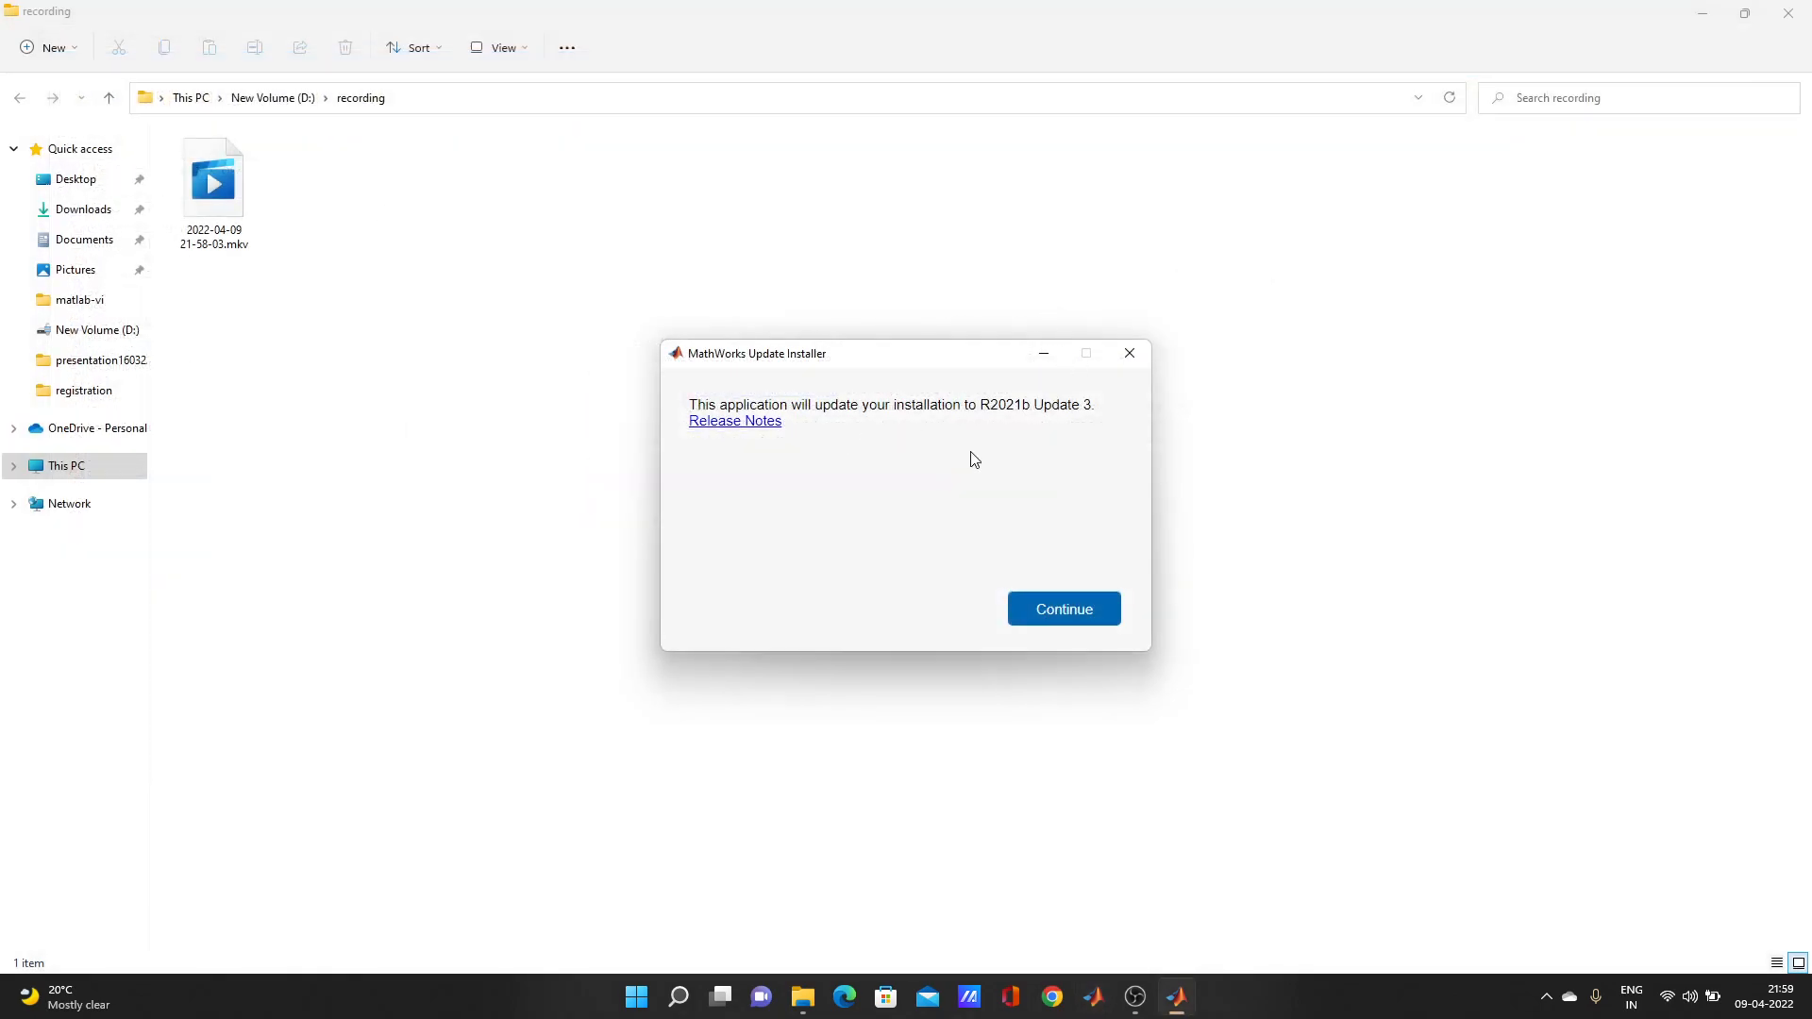
{"action": "mouse_move", "coordinate": [1064, 442]}
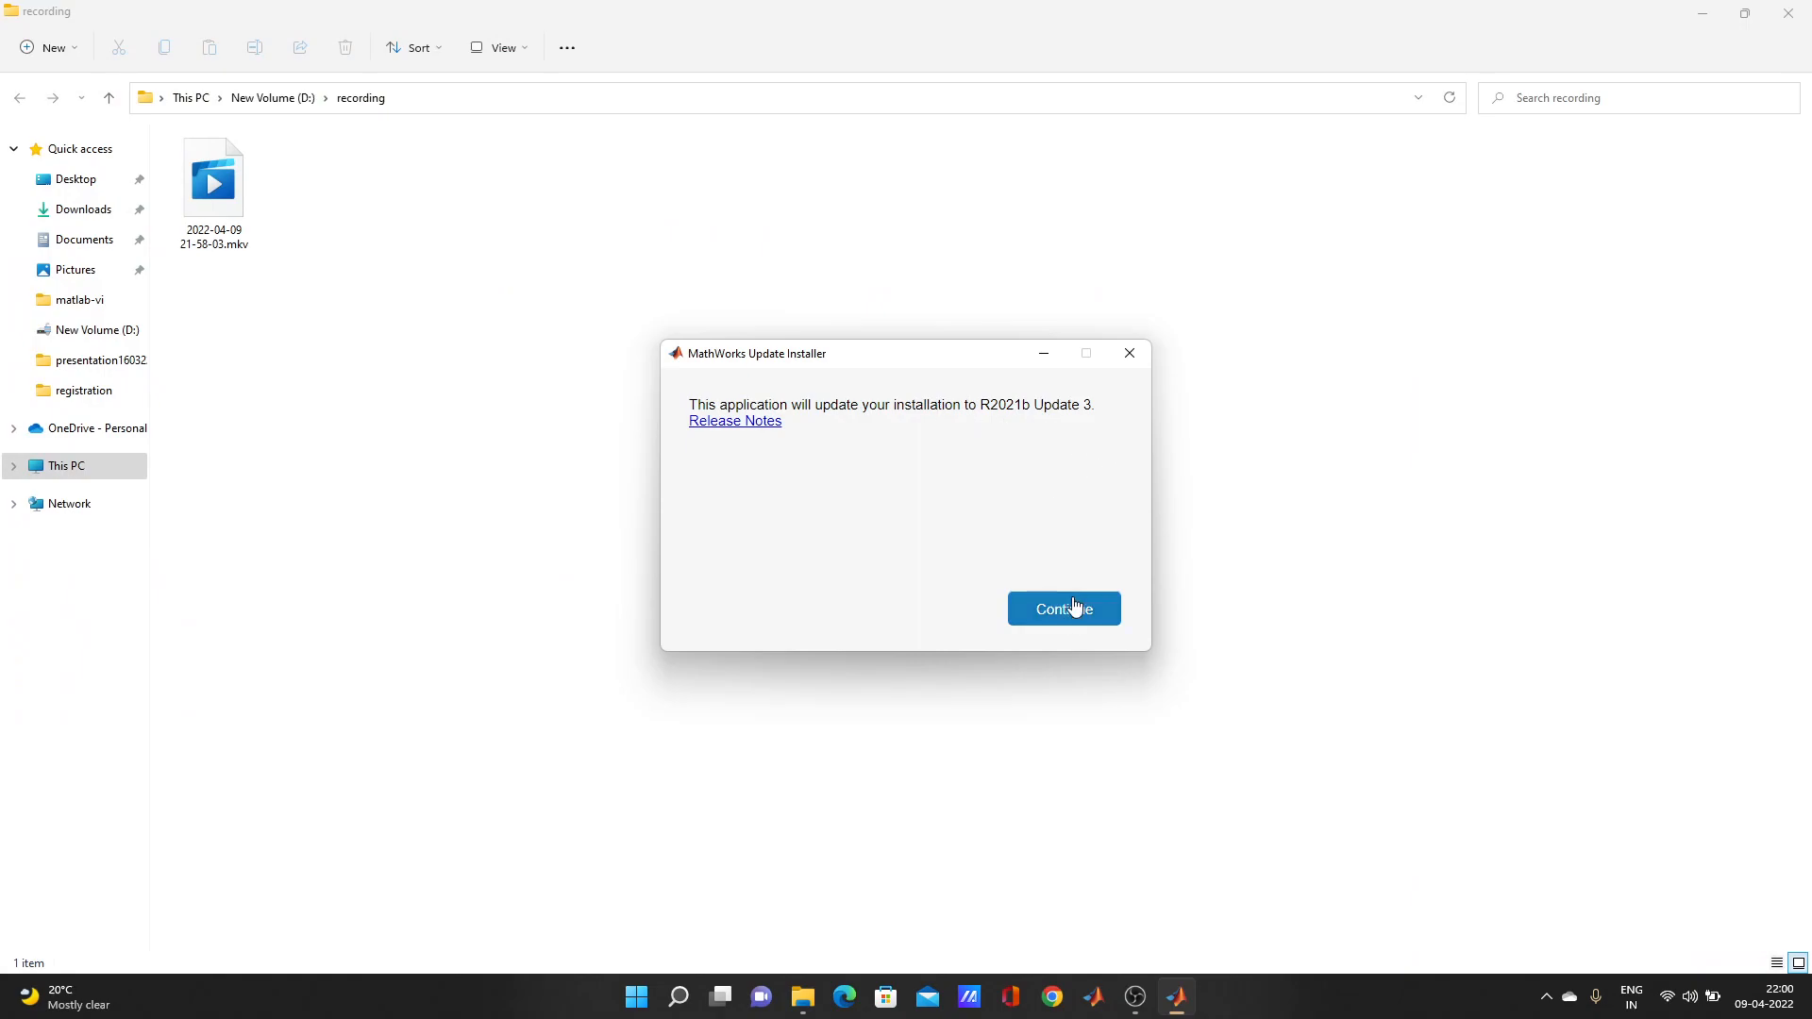
Continue past the installer welcome screen and the save-your-work warning
{"action": "left_click", "coordinate": [1060, 608]}
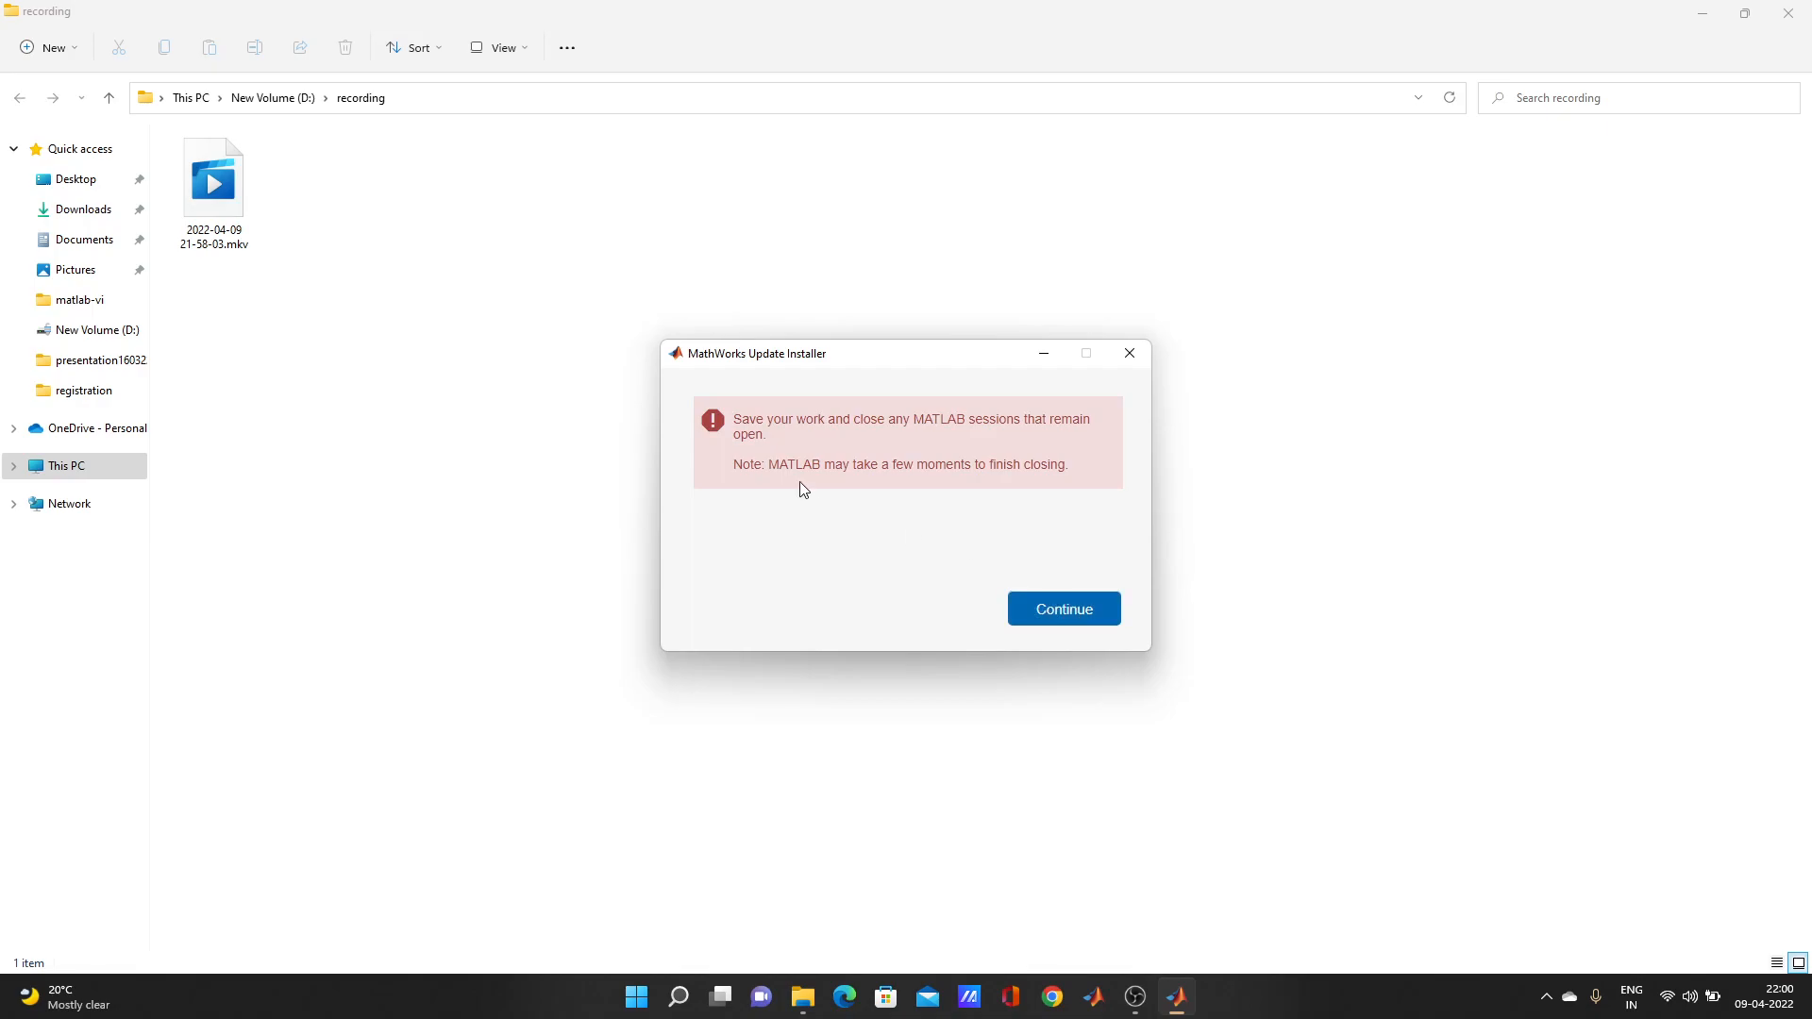
{"action": "mouse_move", "coordinate": [991, 485]}
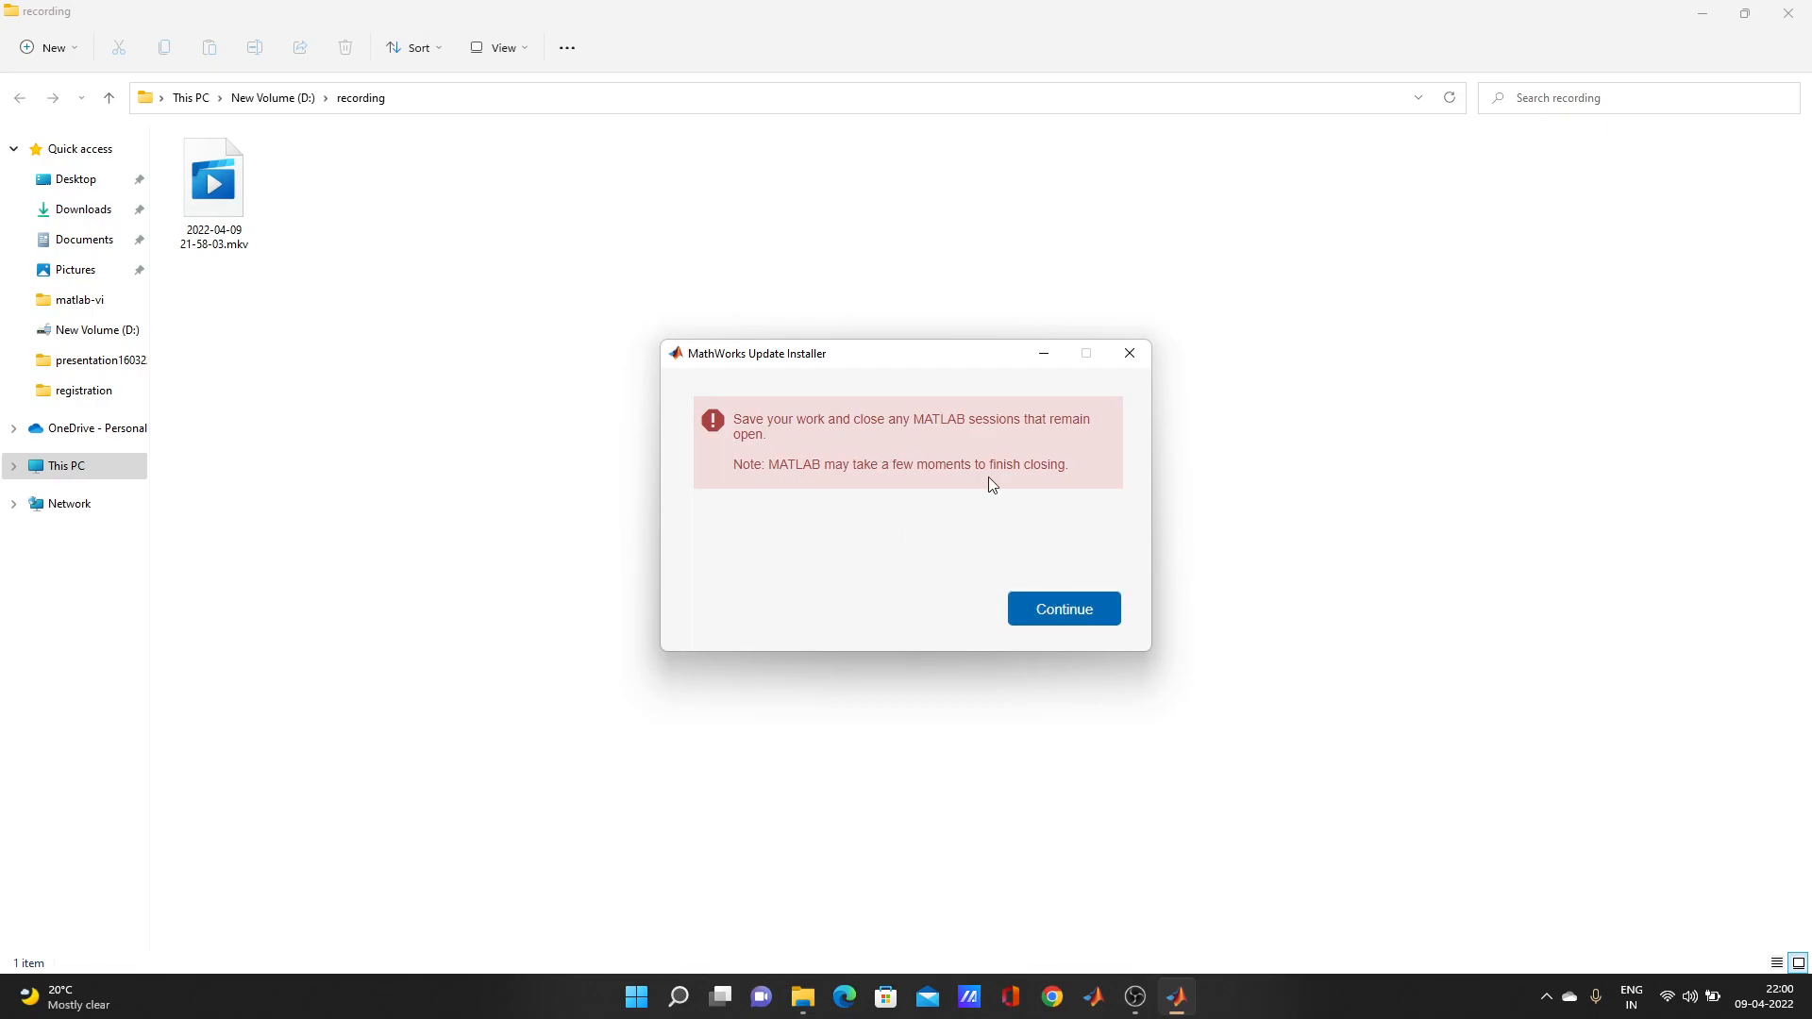
{"action": "mouse_move", "coordinate": [1041, 446]}
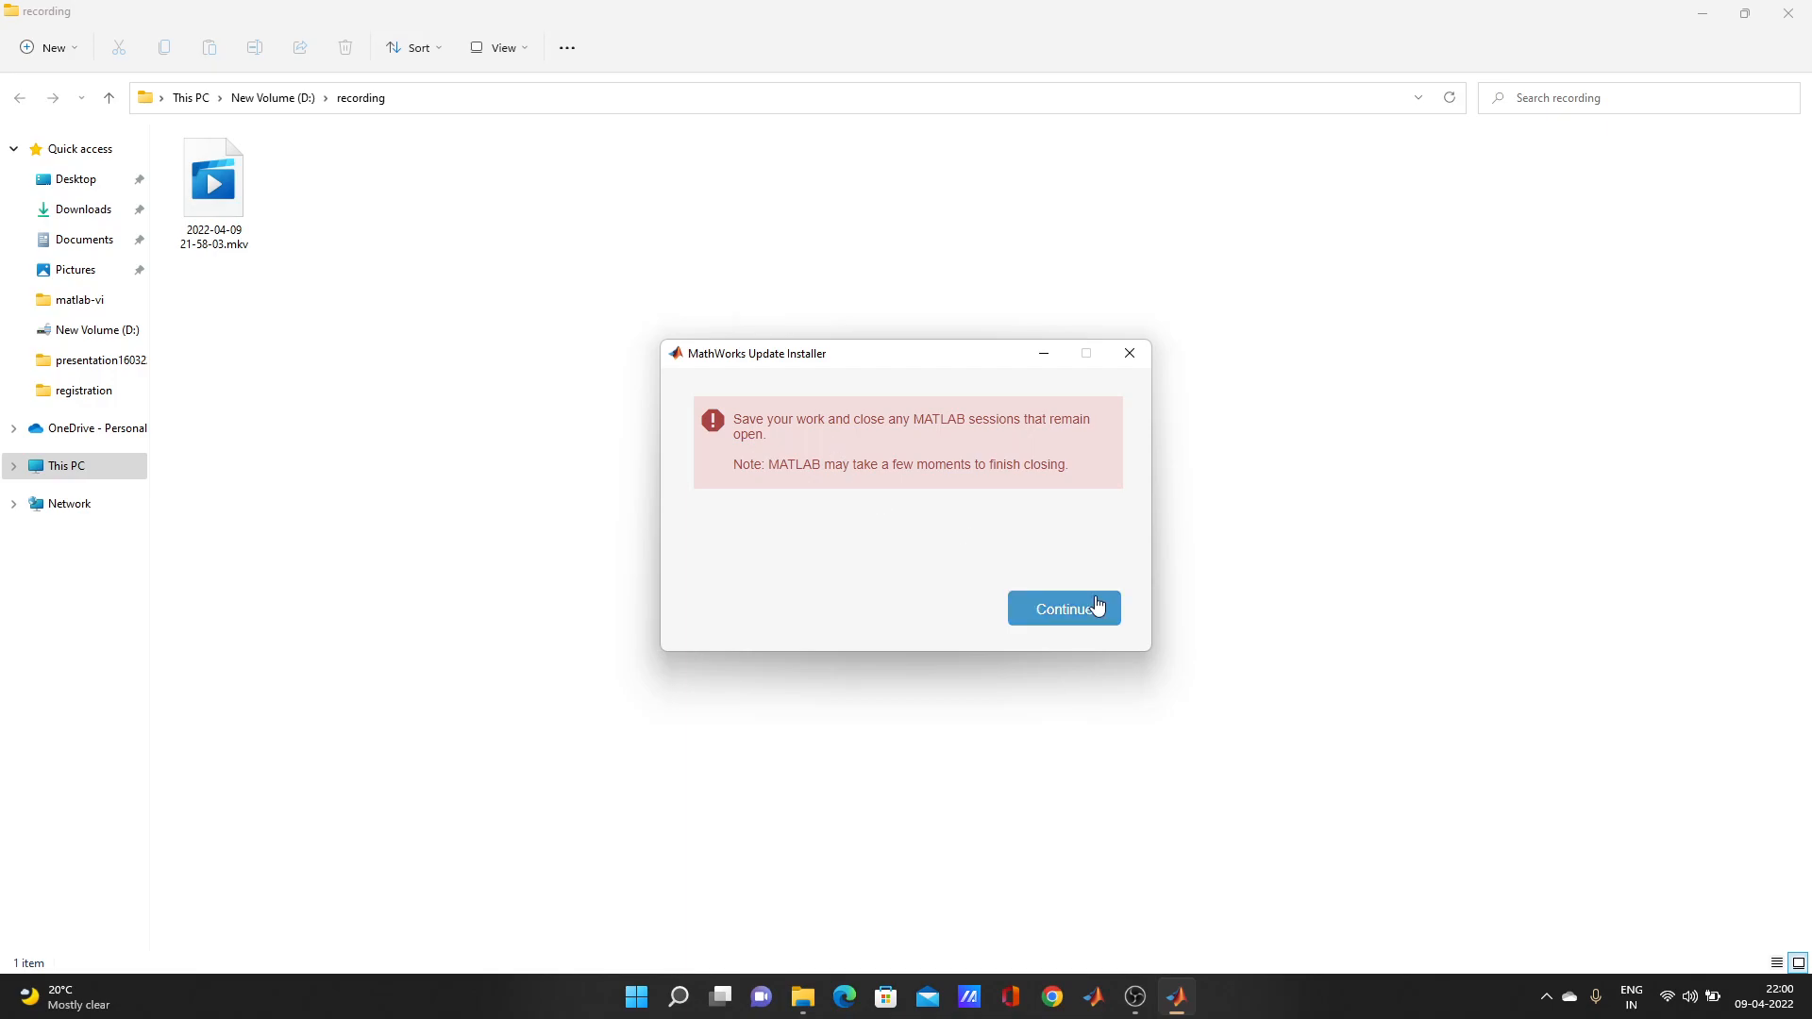
{"action": "left_click", "coordinate": [1061, 609]}
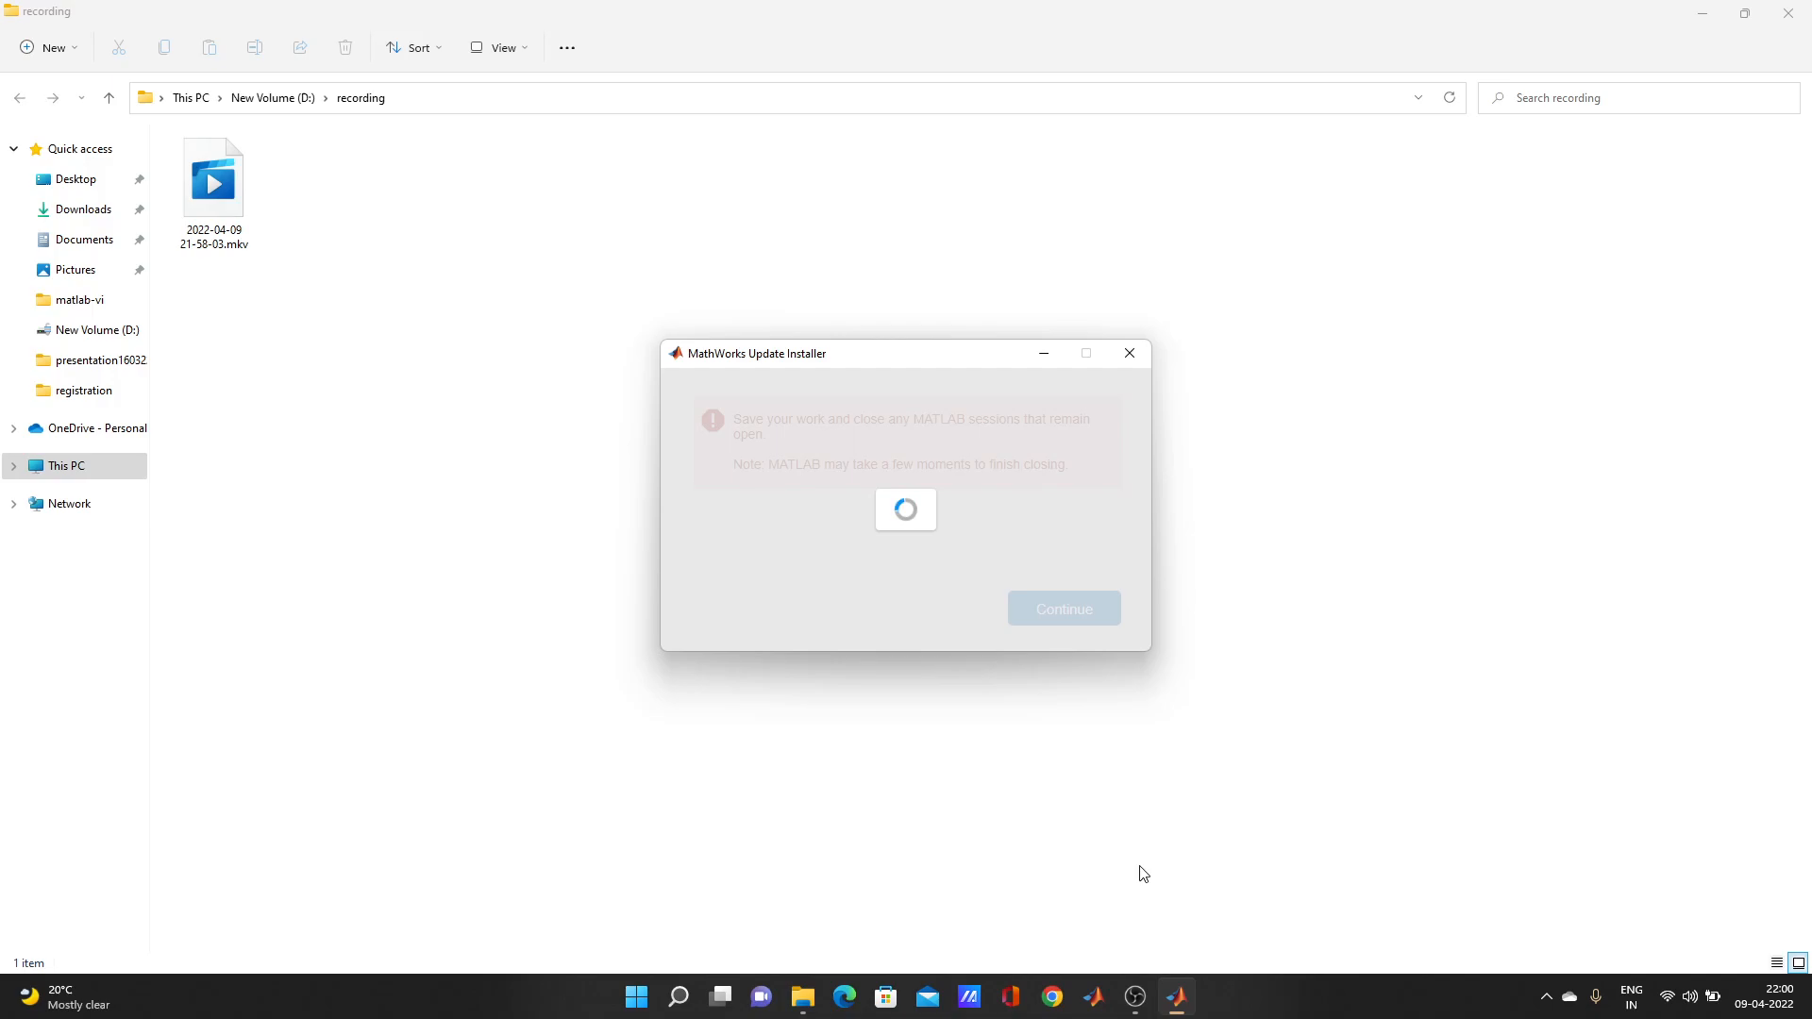
{"action": "mouse_move", "coordinate": [1129, 824]}
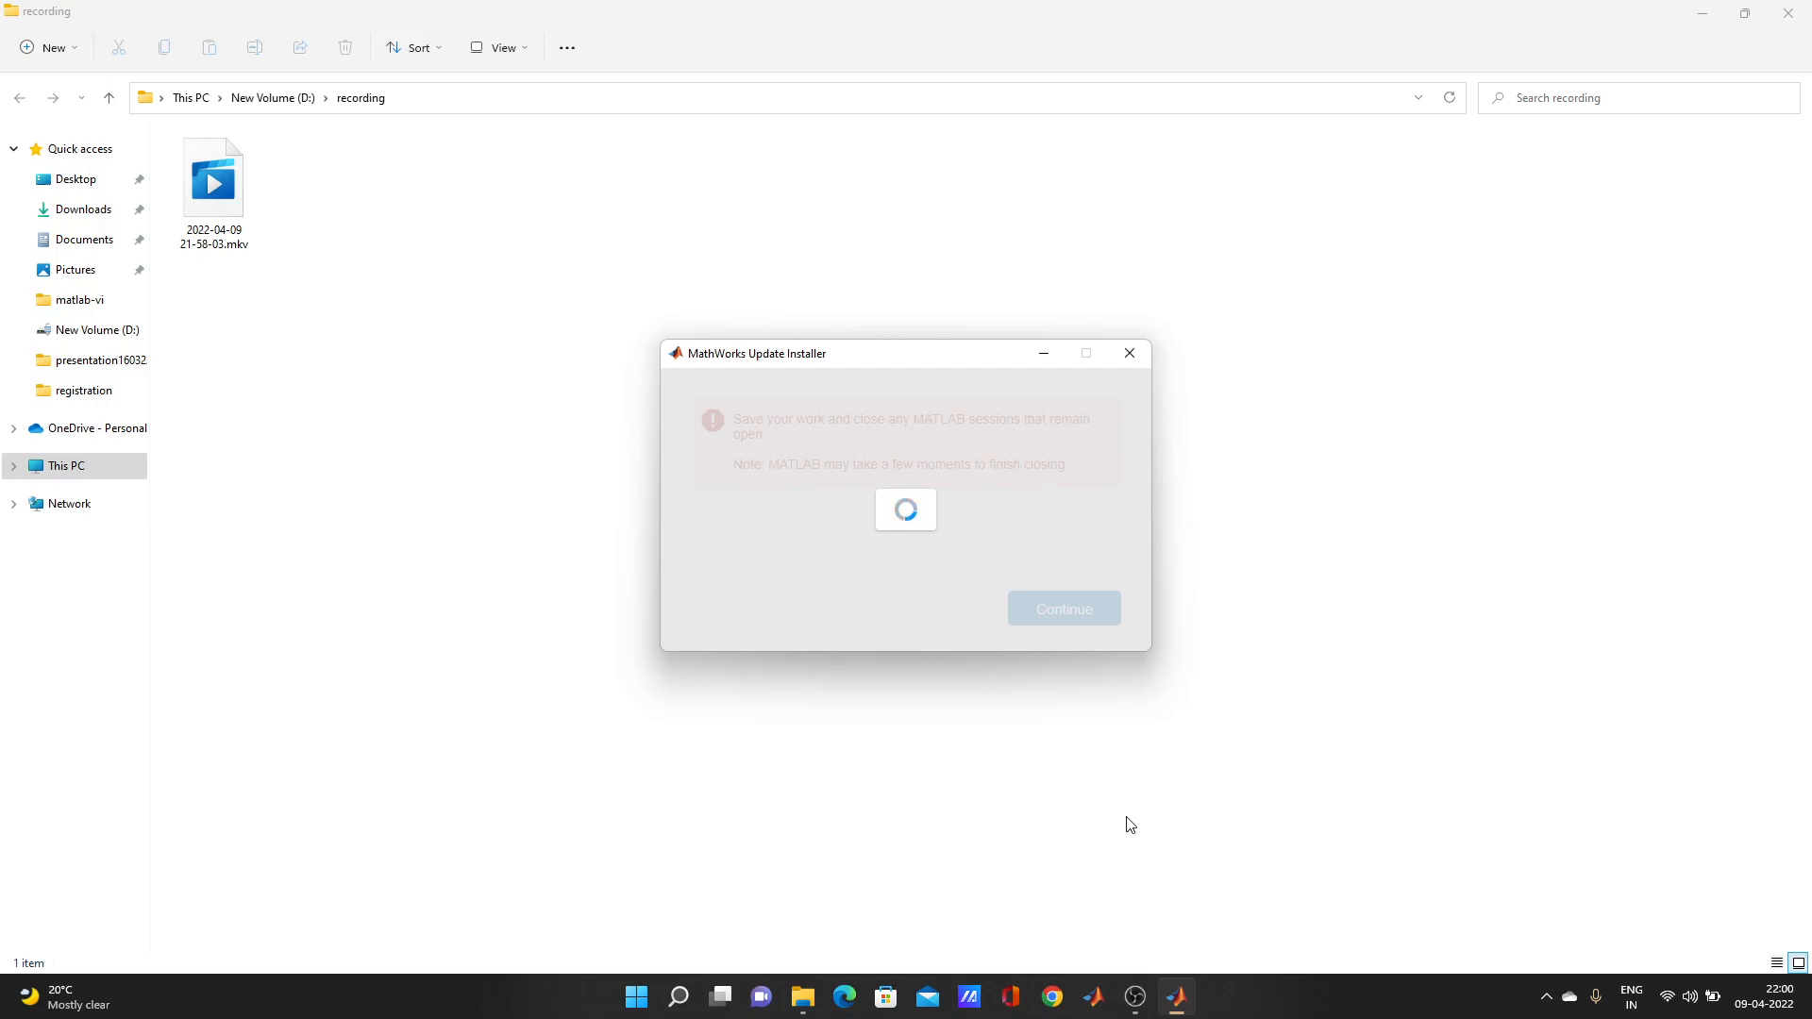
{"action": "mouse_move", "coordinate": [1162, 977]}
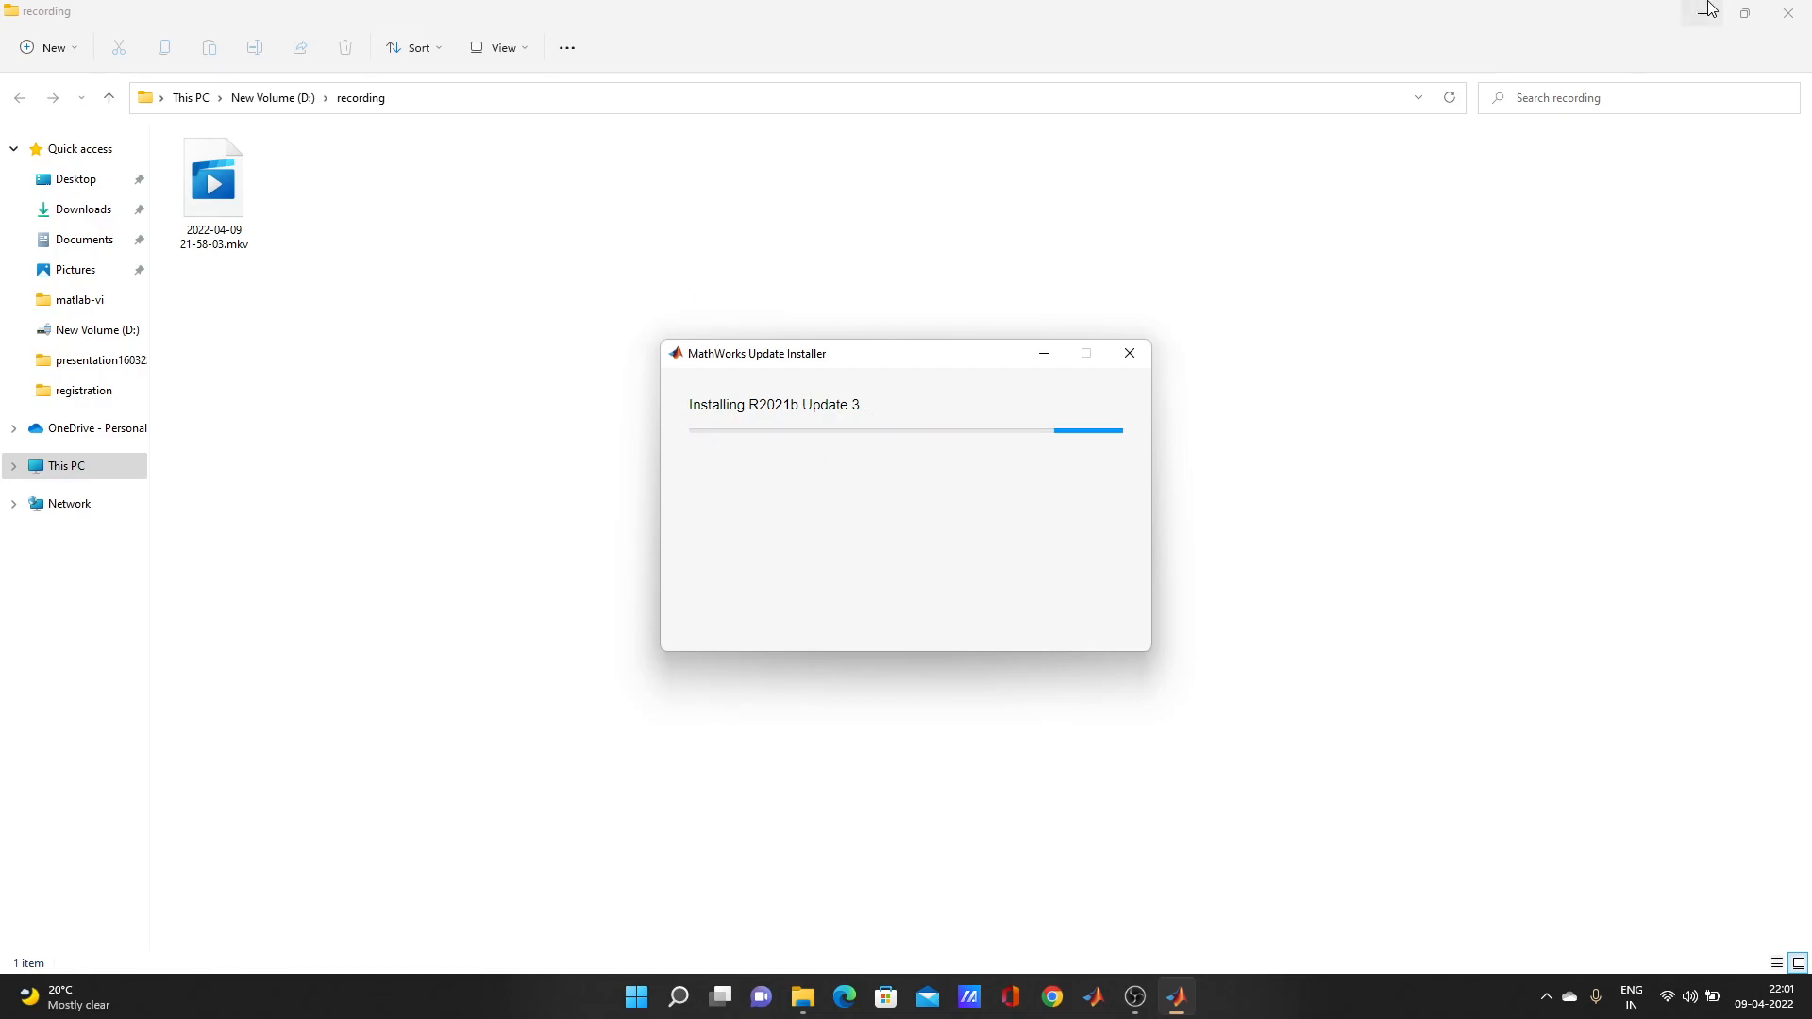
Minimise File Explorer while R2021b Update 3 installs
{"action": "left_click", "coordinate": [1786, 12]}
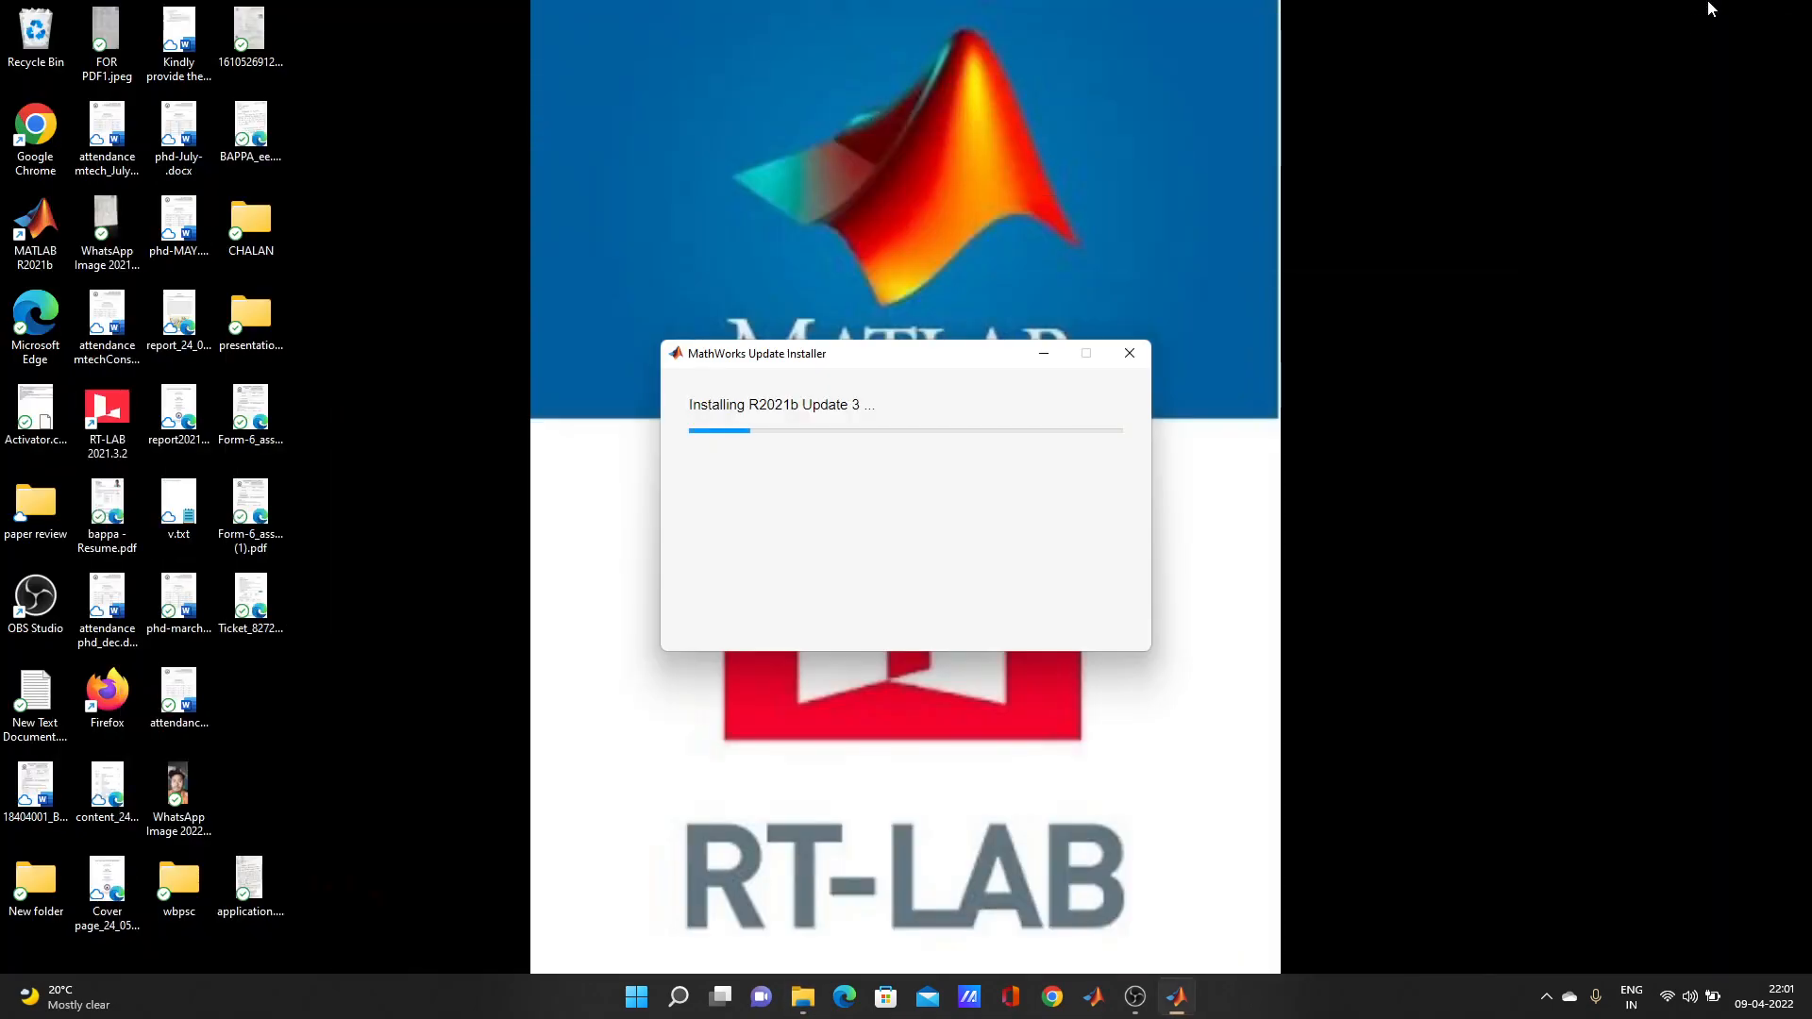
{"action": "mouse_move", "coordinate": [1242, 893]}
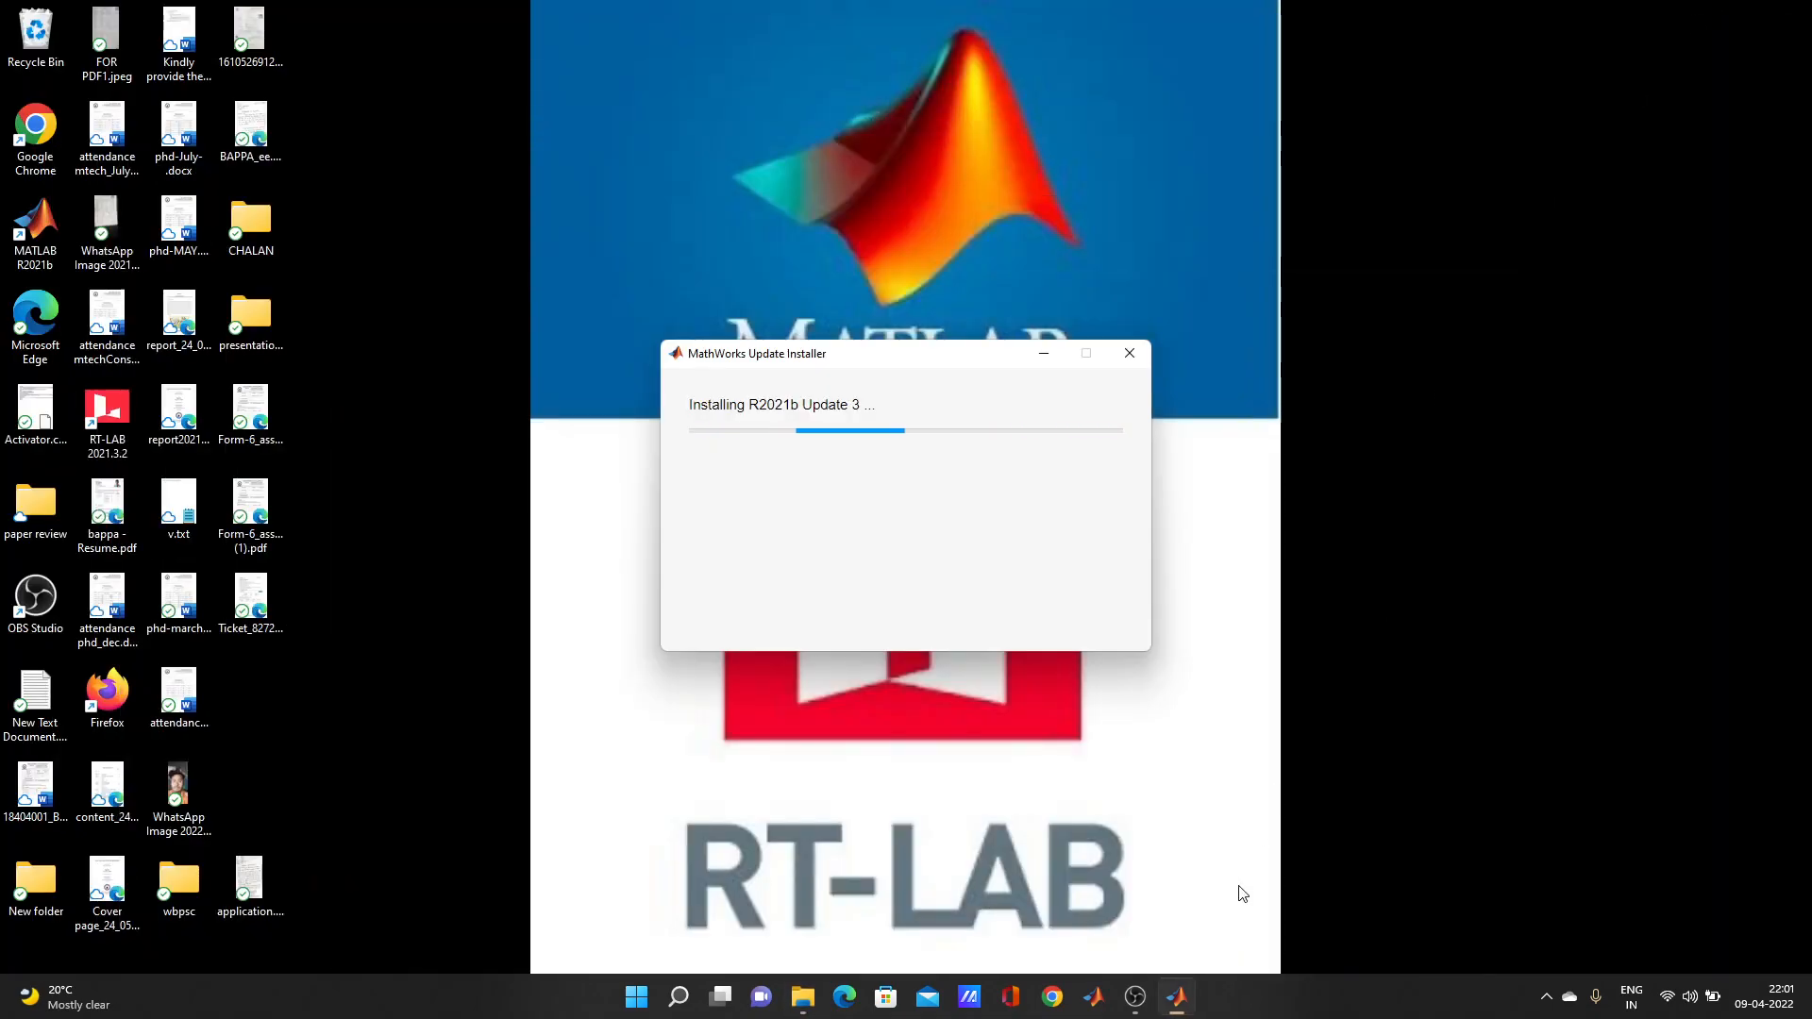